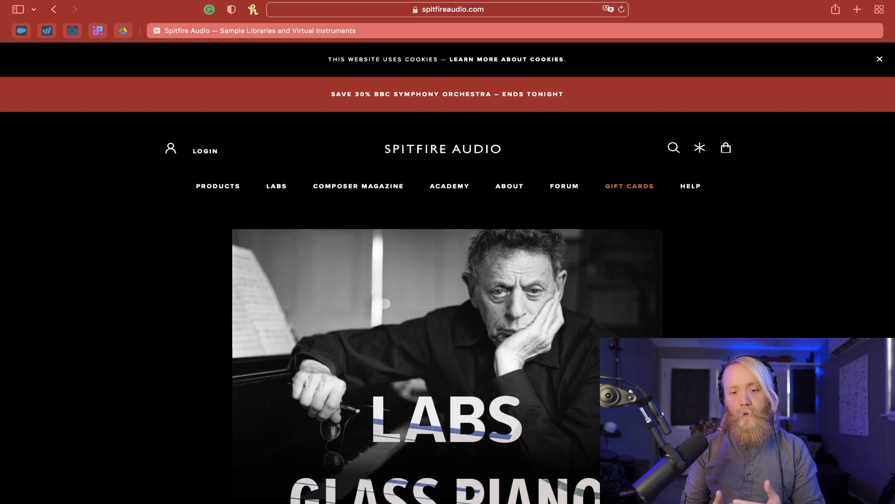
# Browse the LABS collection and load Glass Piano's 'Anthem' preset, replacing Percussion
pyautogui.click(448, 10)
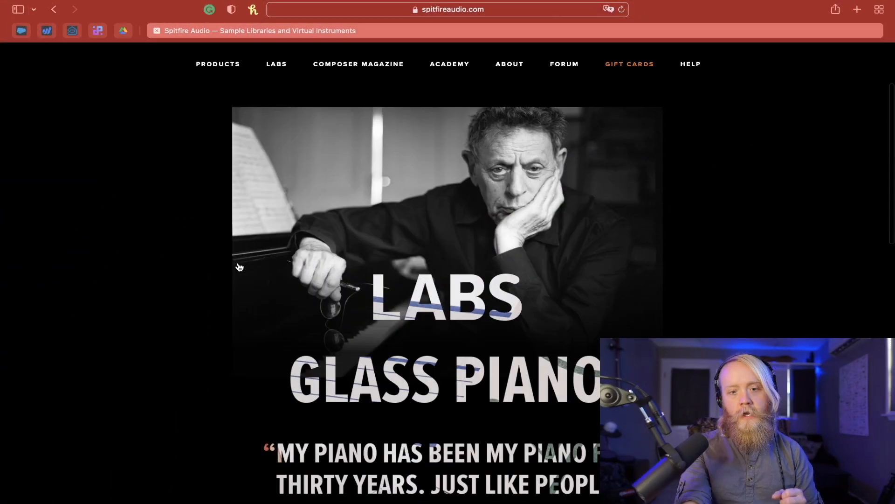
pyautogui.scroll(-3)
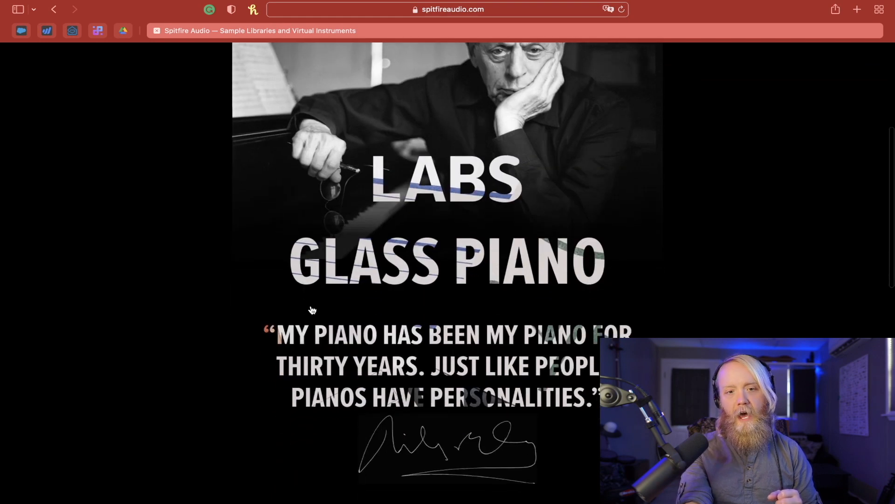
pyautogui.scroll(3)
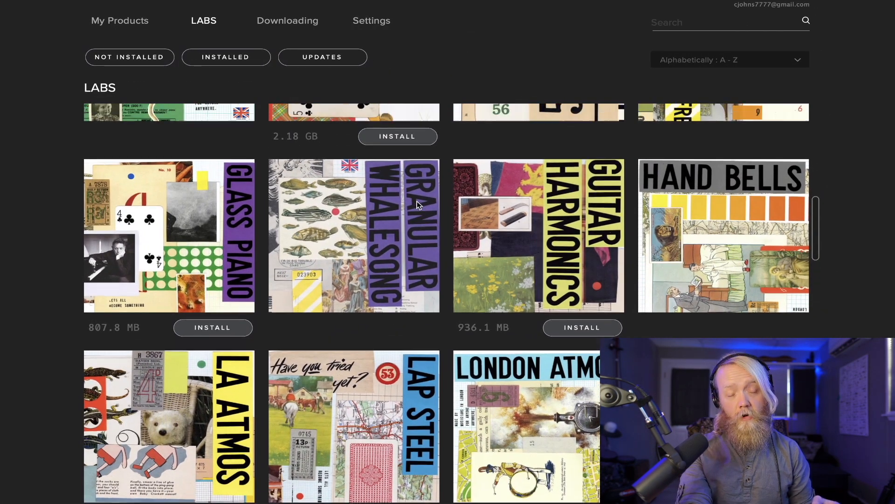
pyautogui.scroll(-3)
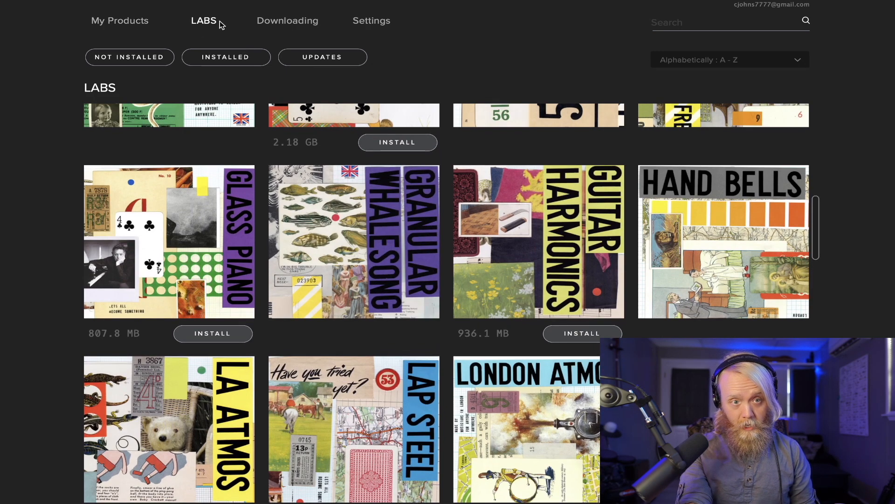
pyautogui.click(119, 20)
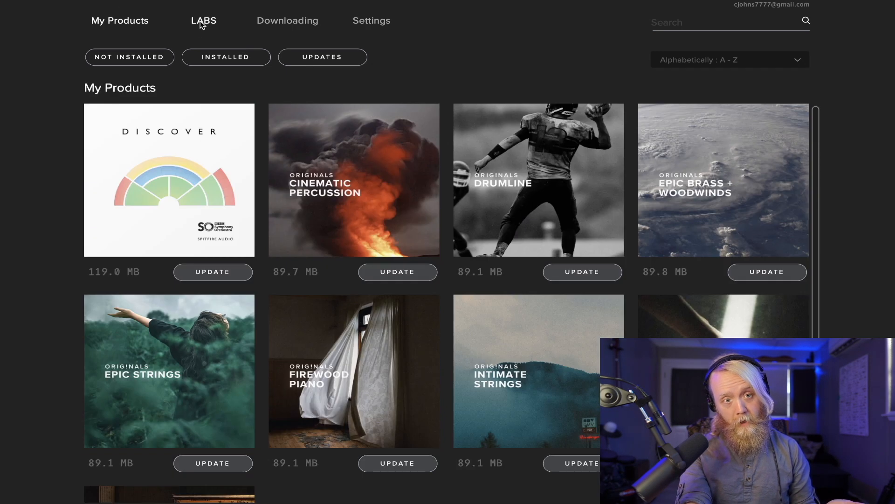
pyautogui.click(203, 21)
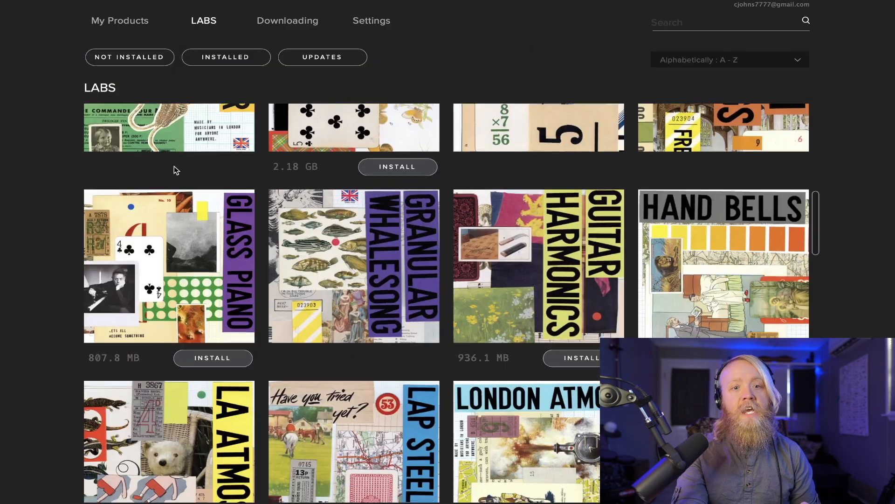
pyautogui.scroll(-3)
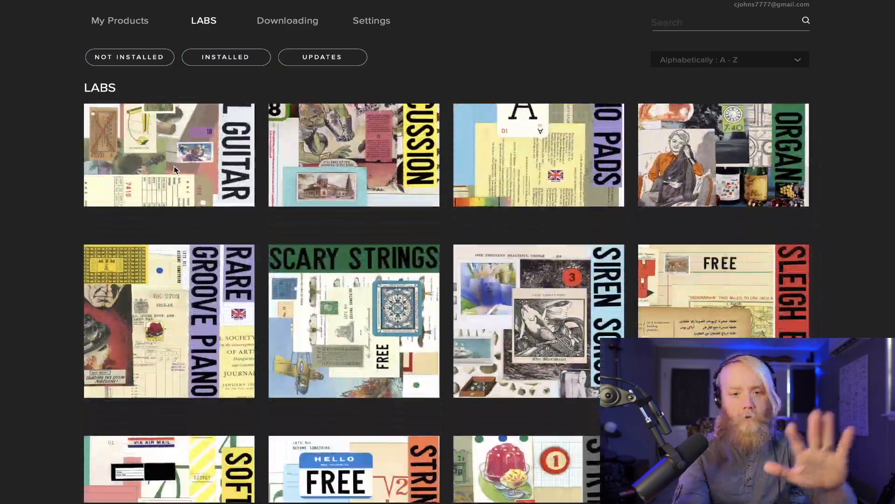
pyautogui.scroll(-3)
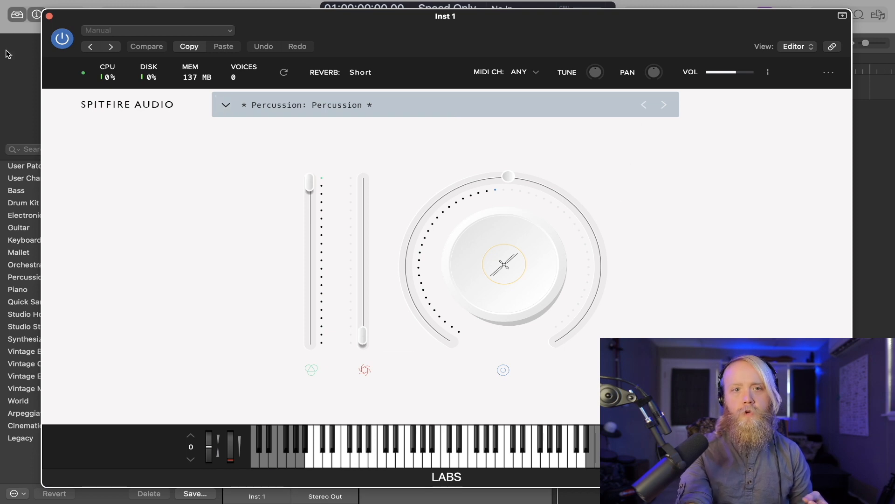
pyautogui.moveTo(225, 121)
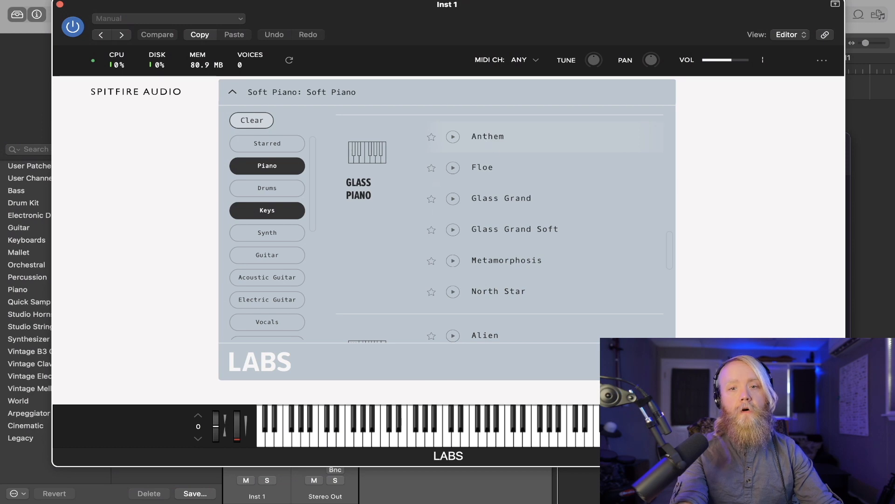
pyautogui.click(488, 135)
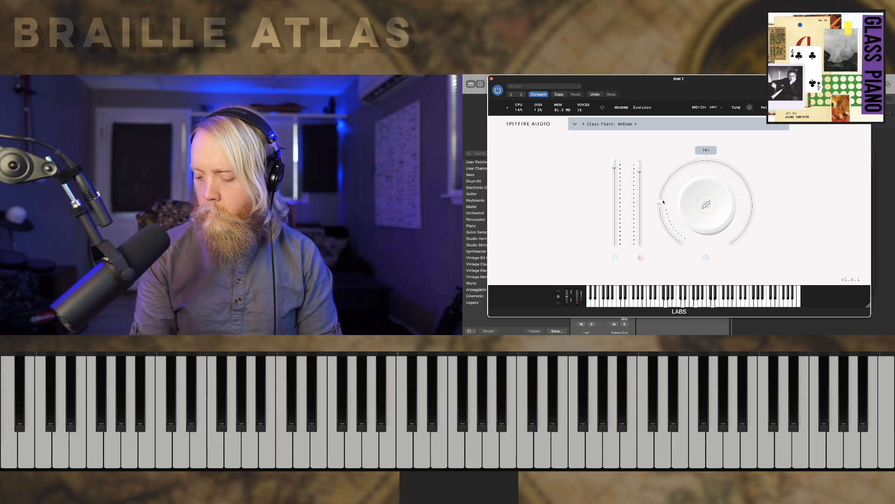
pyautogui.click(387, 400)
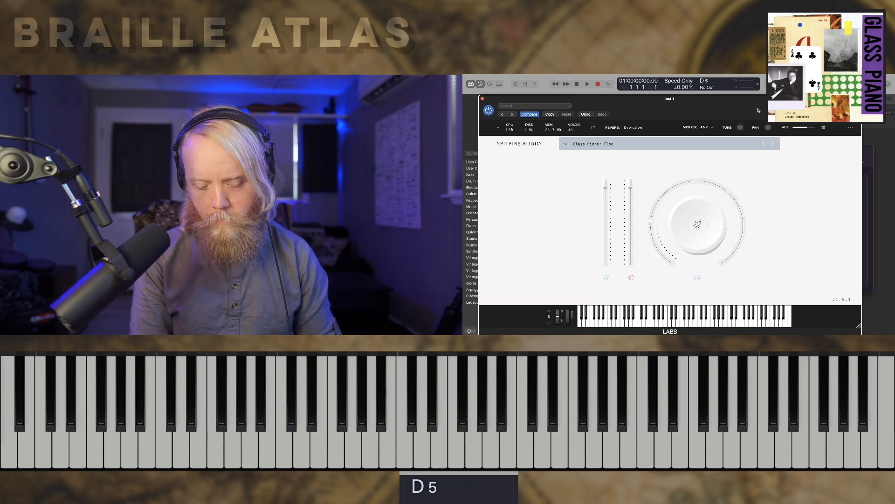
# Load the Glass Piano Floe preset, play it, and show the preset list again
pyautogui.click(493, 400)
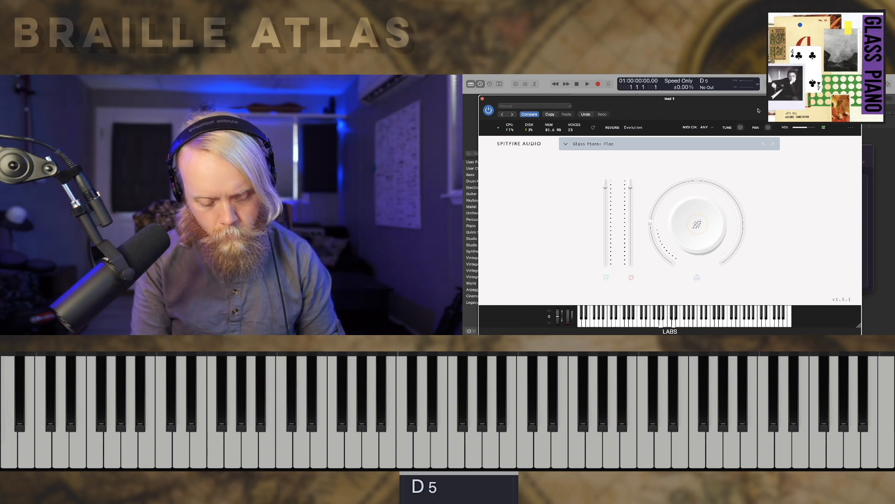
pyautogui.click(352, 400)
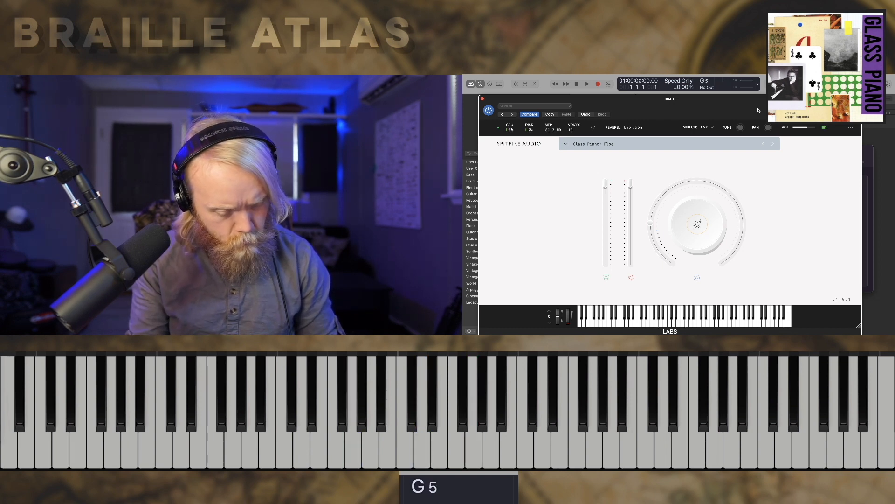
pyautogui.click(472, 411)
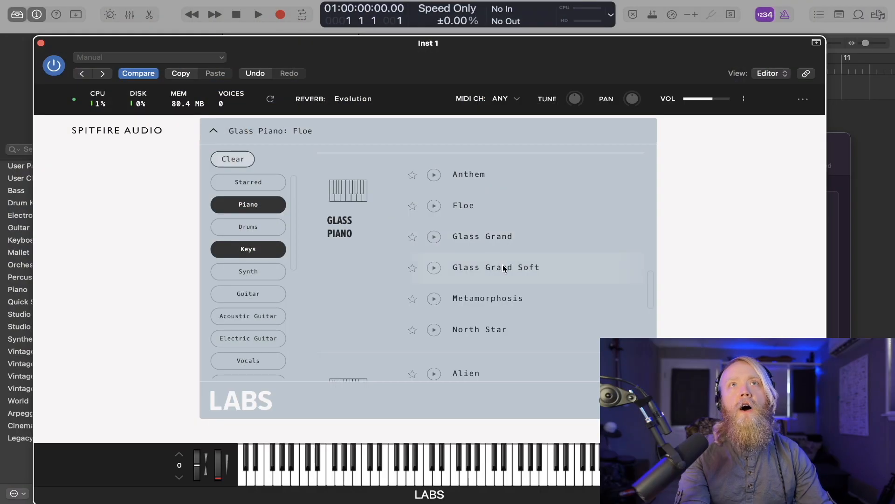
pyautogui.moveTo(494, 237)
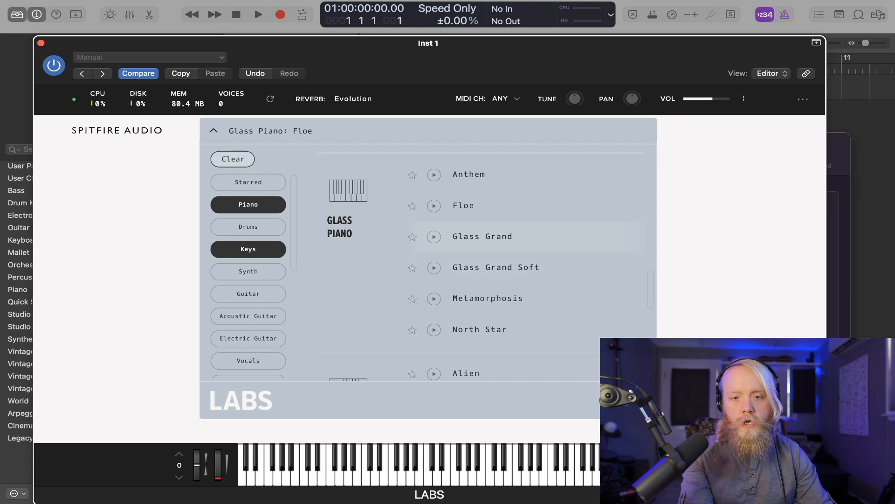
# Pick Glass Grand from the Glass Piano preset list, replacing Floe
pyautogui.click(482, 236)
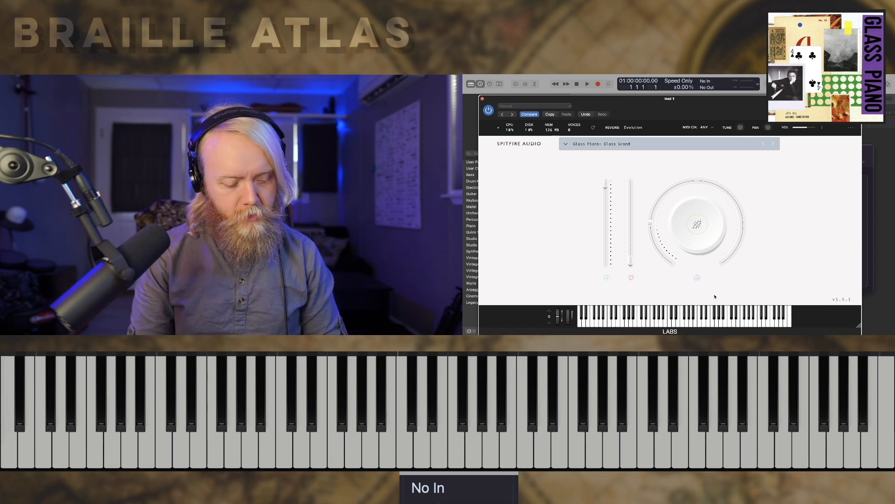
pyautogui.click(422, 411)
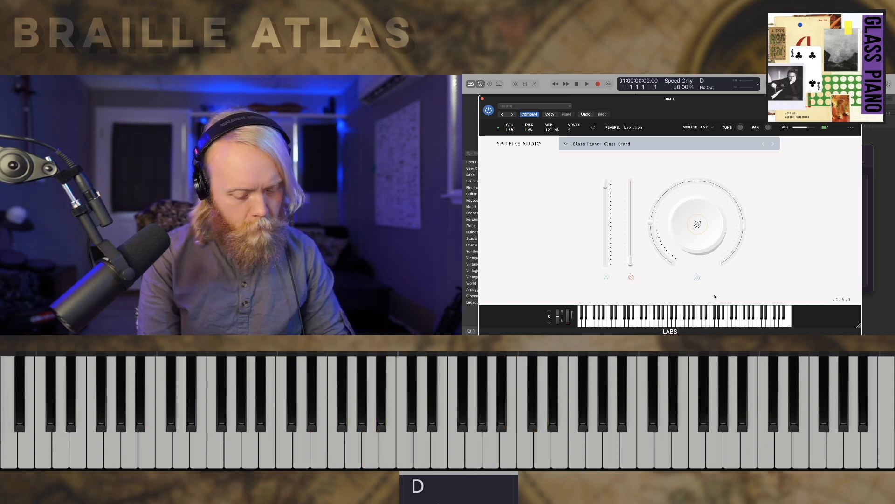
pyautogui.press('D')
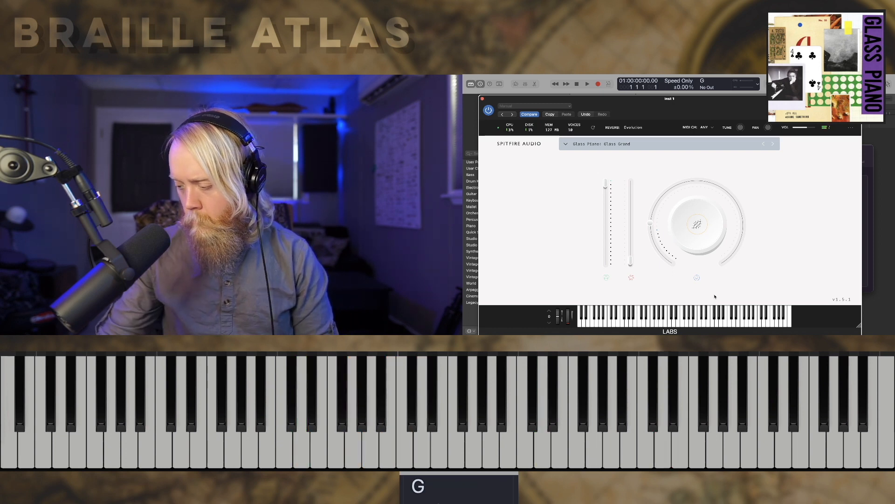
pyautogui.click(750, 400)
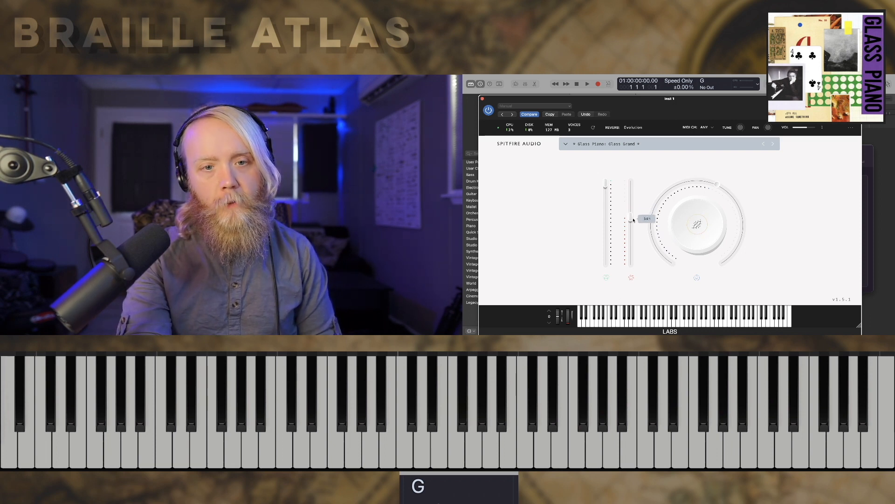
# Sweep the Glass Grand's right-hand fader down to 0% and back up to 100%
pyautogui.moveTo(630, 219); pyautogui.dragTo(630, 261)
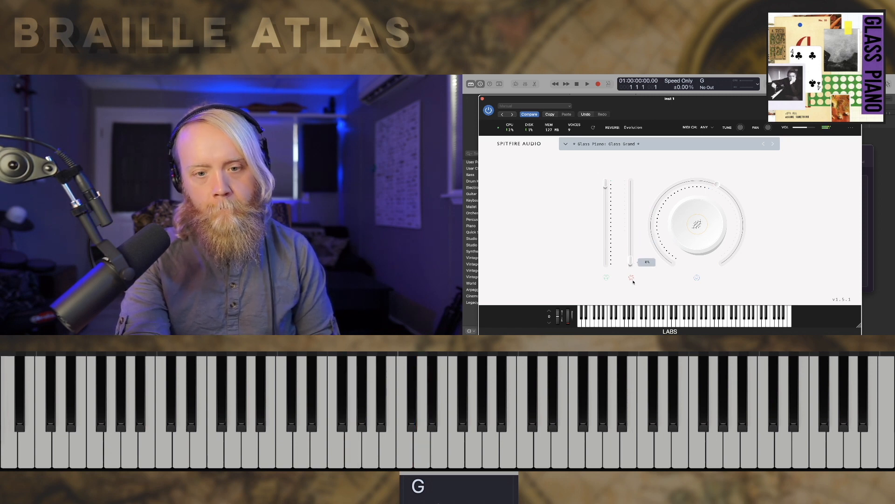
pyautogui.moveTo(631, 261); pyautogui.dragTo(630, 185)
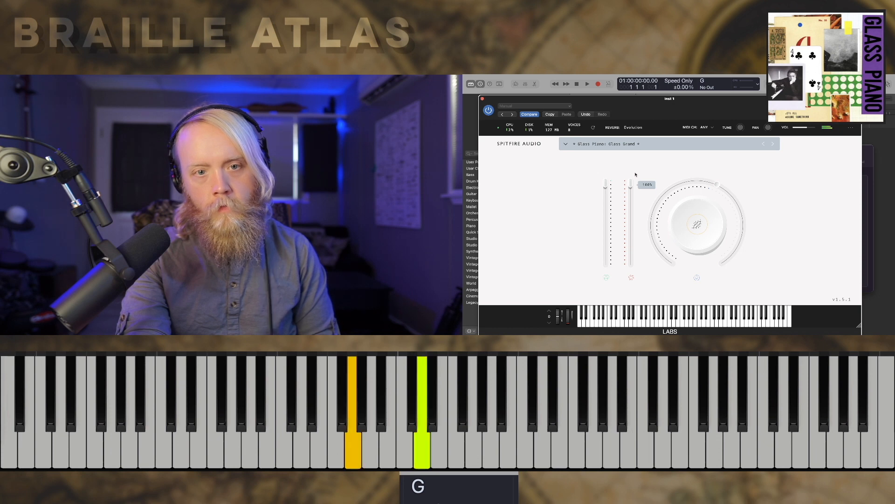
pyautogui.moveTo(631, 183); pyautogui.dragTo(631, 222)
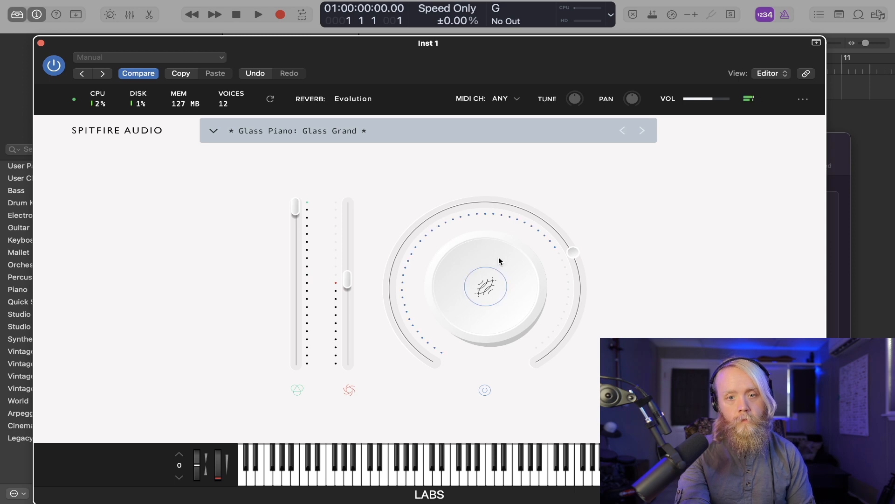
# Turn the large LABS macro dial down to 1%, then back to its earlier level
pyautogui.moveTo(571, 252); pyautogui.dragTo(431, 363)
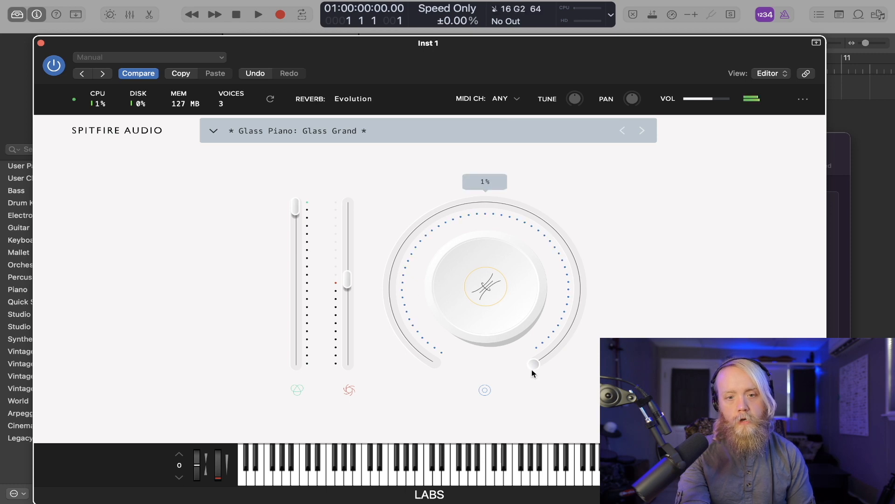
pyautogui.moveTo(534, 364); pyautogui.dragTo(575, 251)
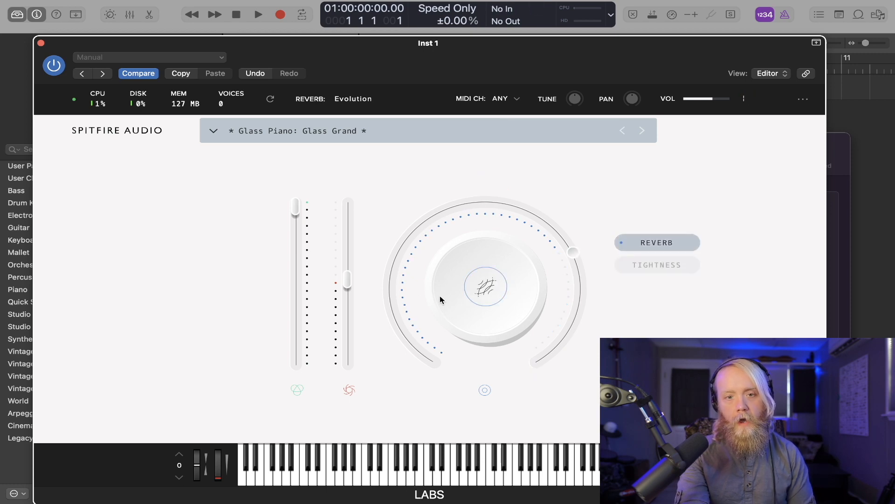
# Move the Glass Grand main macro to new positions, ending at 100%
pyautogui.moveTo(573, 252); pyautogui.dragTo(549, 353)
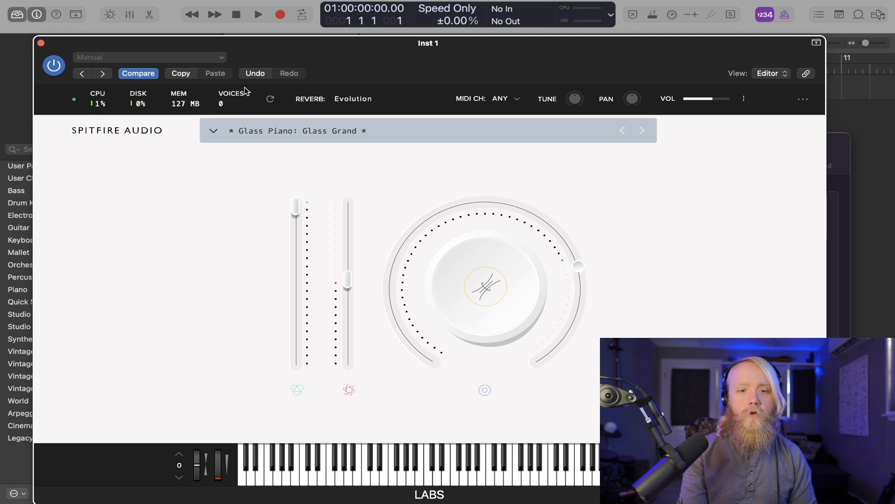
pyautogui.moveTo(428, 43); pyautogui.dragTo(428, 13)
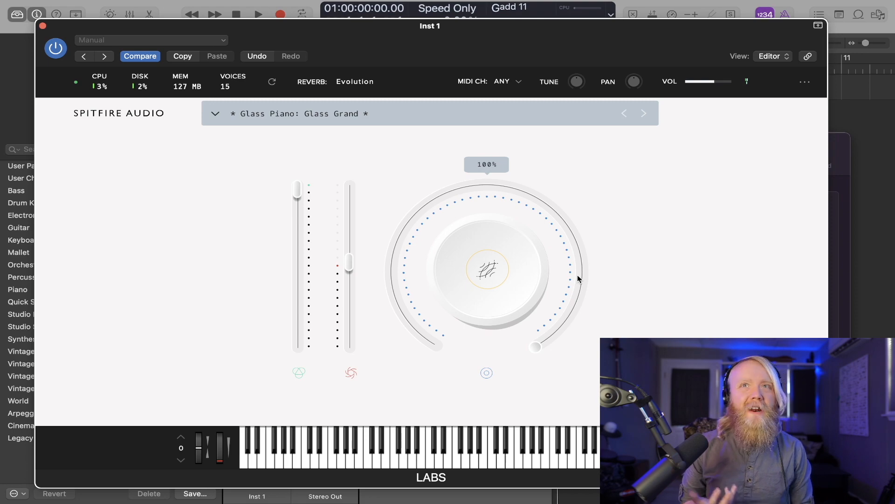
# Nudge the macro amount again, then bring up the Glass Piano preset list
pyautogui.moveTo(534, 347); pyautogui.dragTo(581, 287)
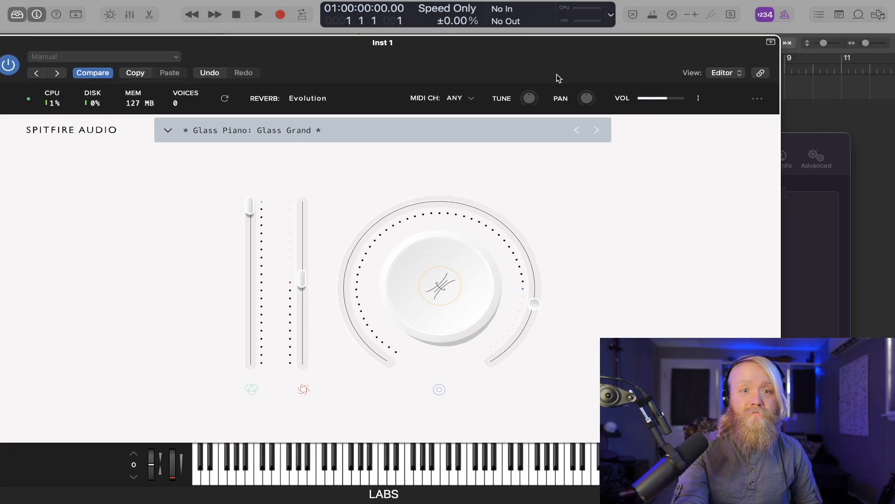
pyautogui.click(167, 129)
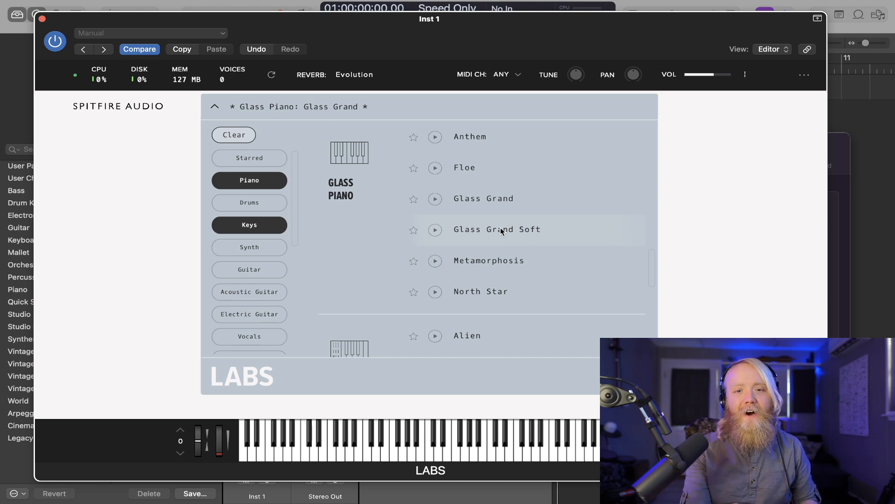
# Load Glass Grand Soft, replacing the modified Glass Grand
pyautogui.click(496, 229)
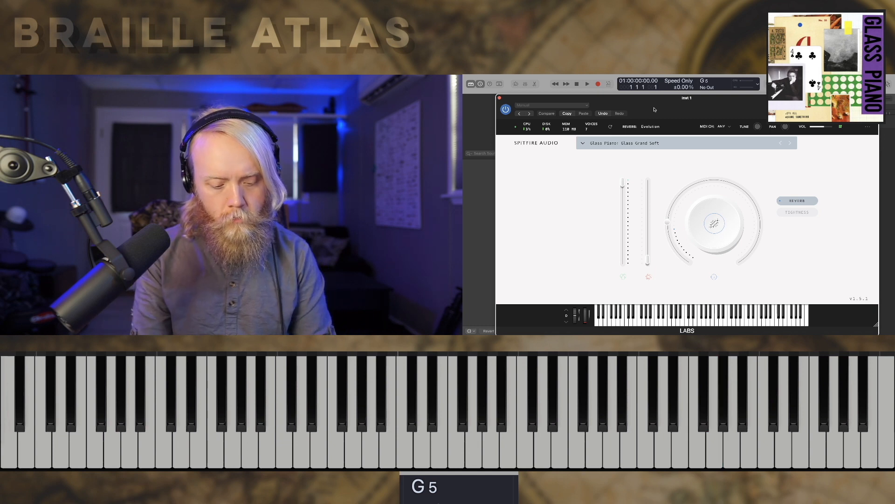
pyautogui.click(541, 405)
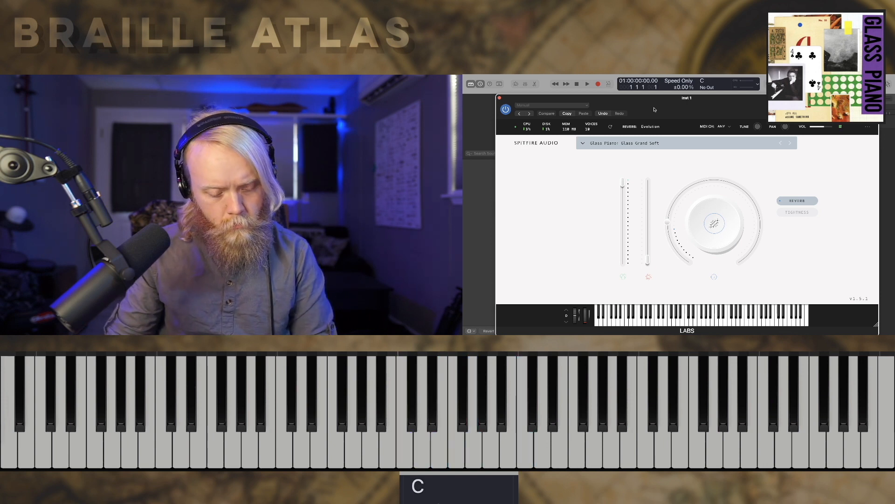
pyautogui.click(577, 400)
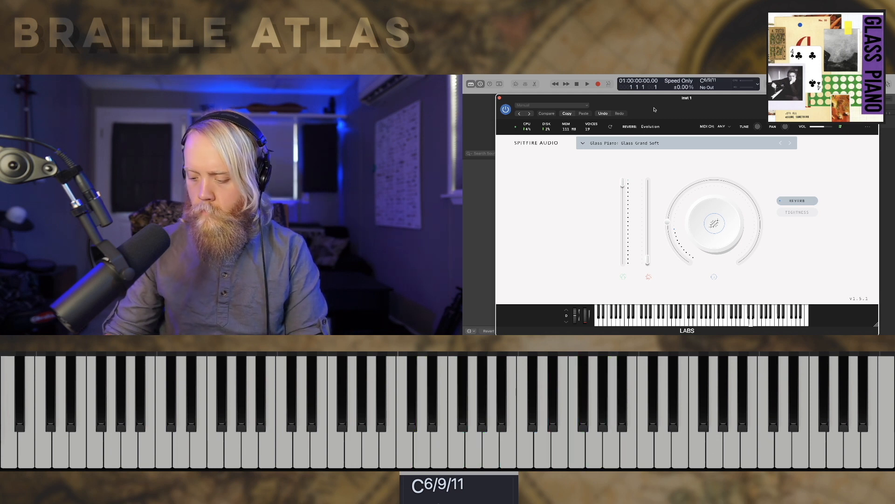
pyautogui.click(491, 399)
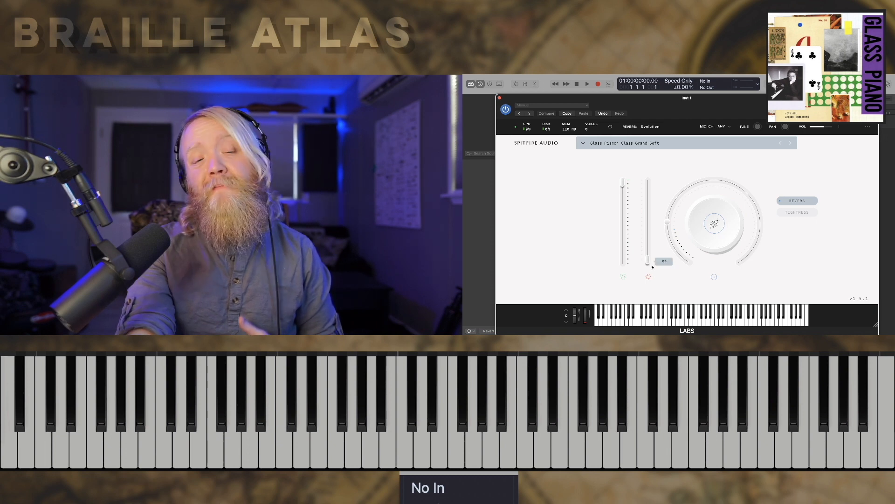
# Review the reverb types without changing Evolution, then recall the Glass Grand preset
pyautogui.click(649, 126)
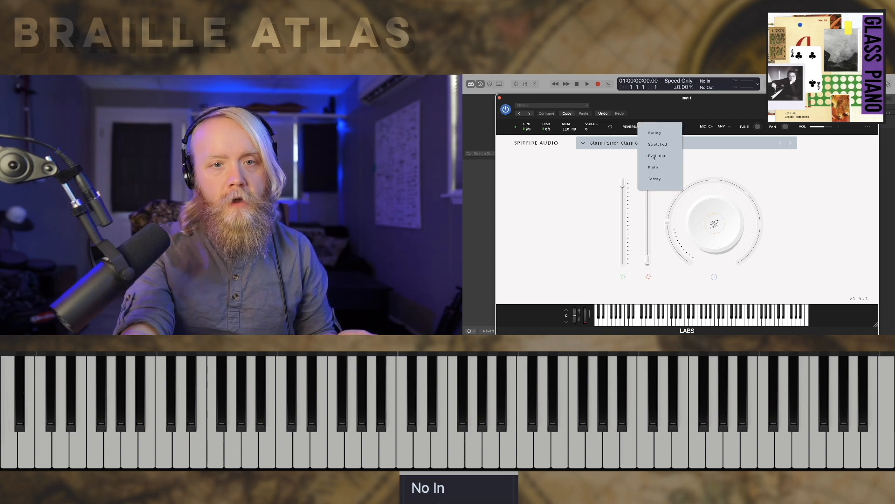
pyautogui.click(657, 155)
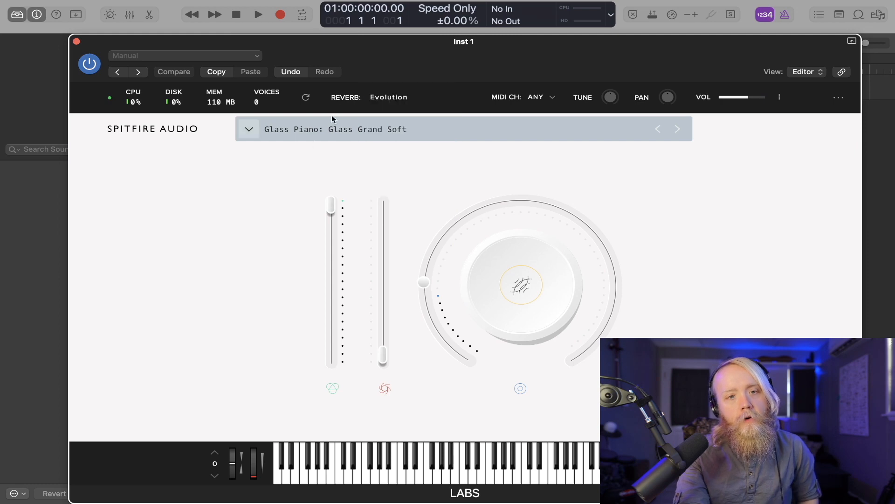
pyautogui.click(388, 96)
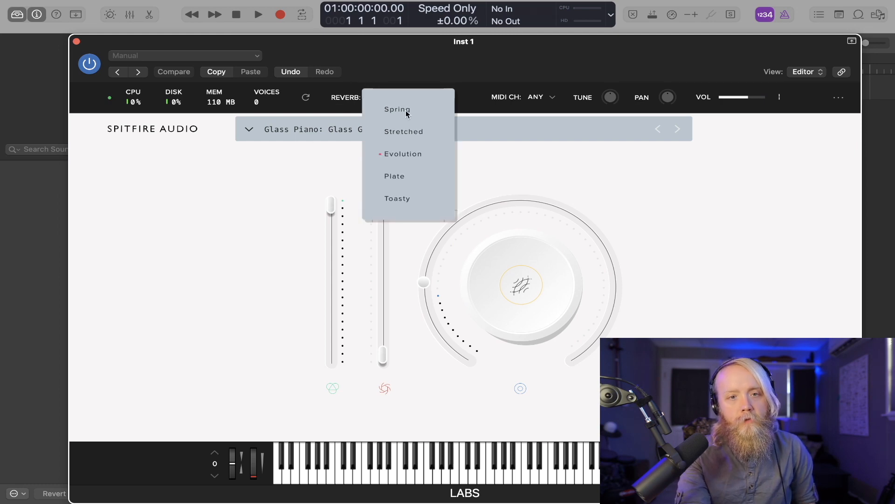
pyautogui.moveTo(397, 174)
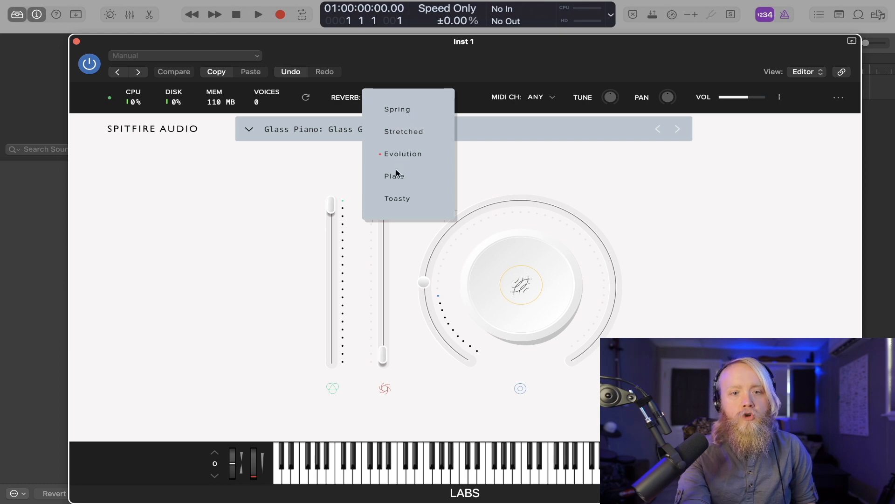
pyautogui.click(403, 153)
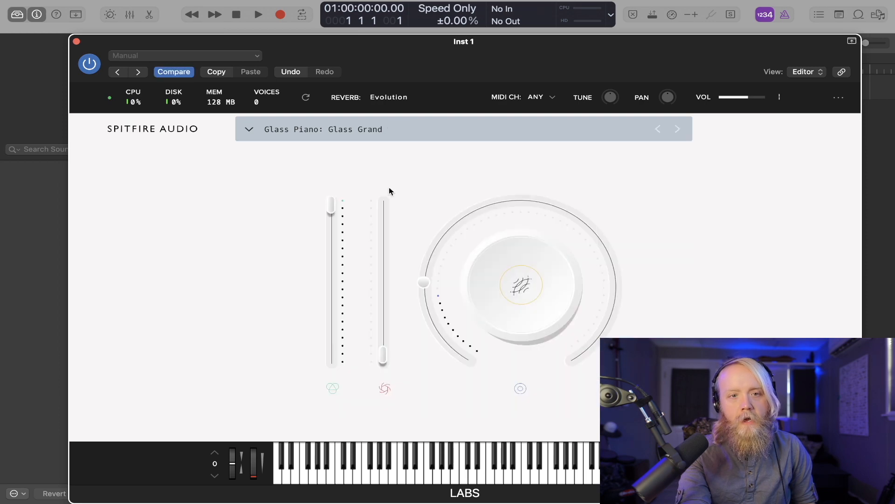
# Turn the main macro fully up and confirm the reverb type stays Evolution
pyautogui.moveTo(422, 282); pyautogui.dragTo(571, 360)
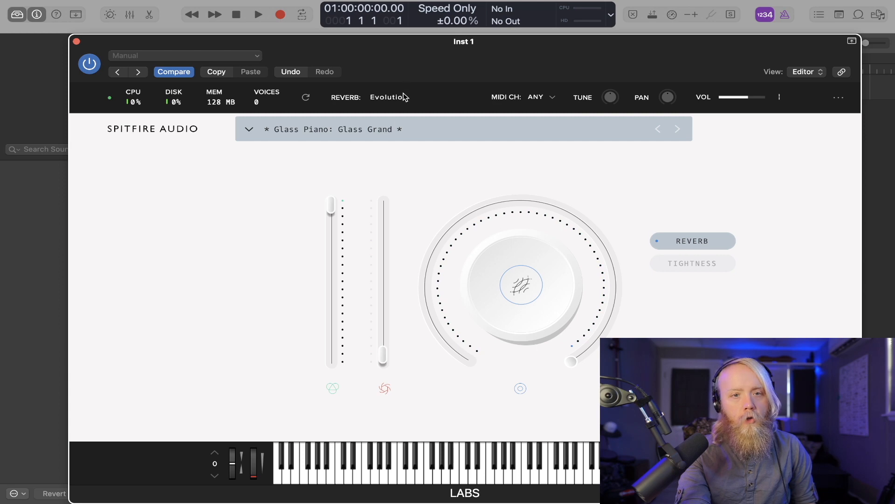
pyautogui.click(388, 97)
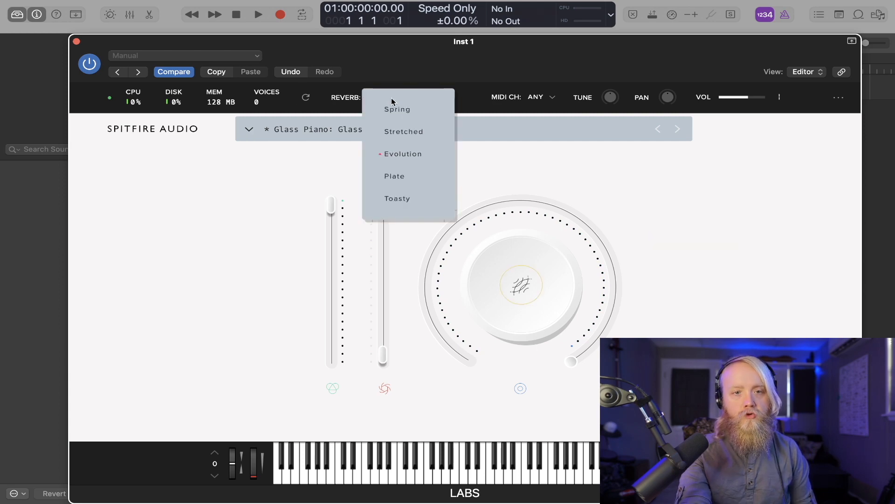
pyautogui.click(402, 154)
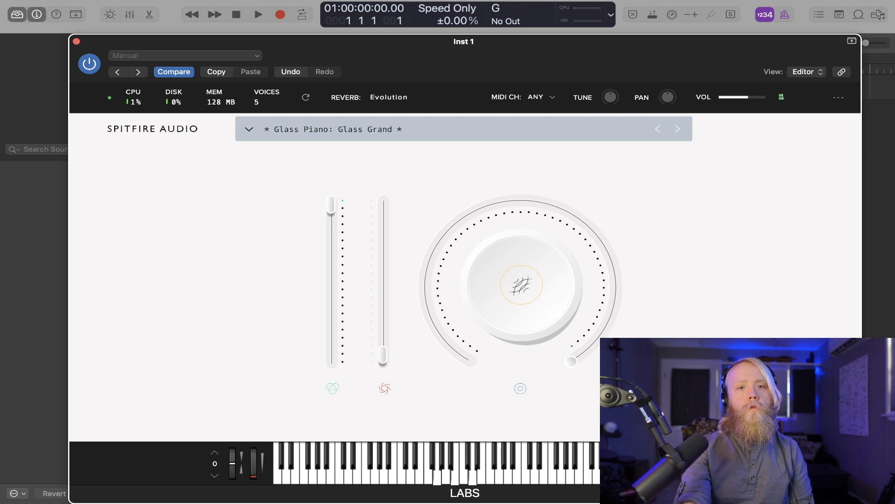
# Change Glass Grand's reverb type from Evolution to Spring, then reopen the reverb list
pyautogui.click(389, 97)
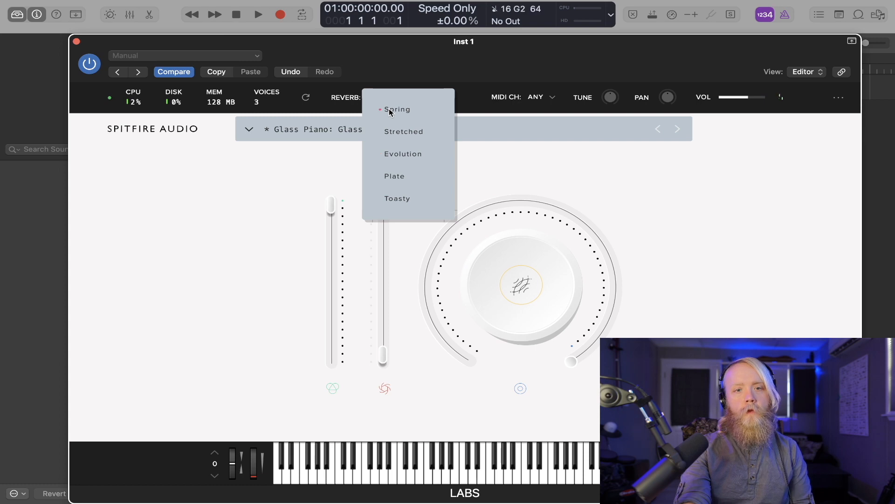
pyautogui.click(397, 109)
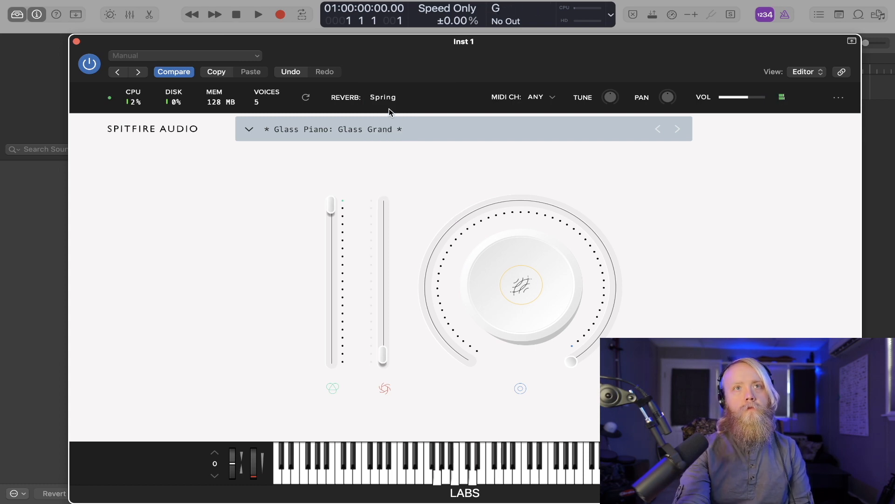
pyautogui.click(382, 97)
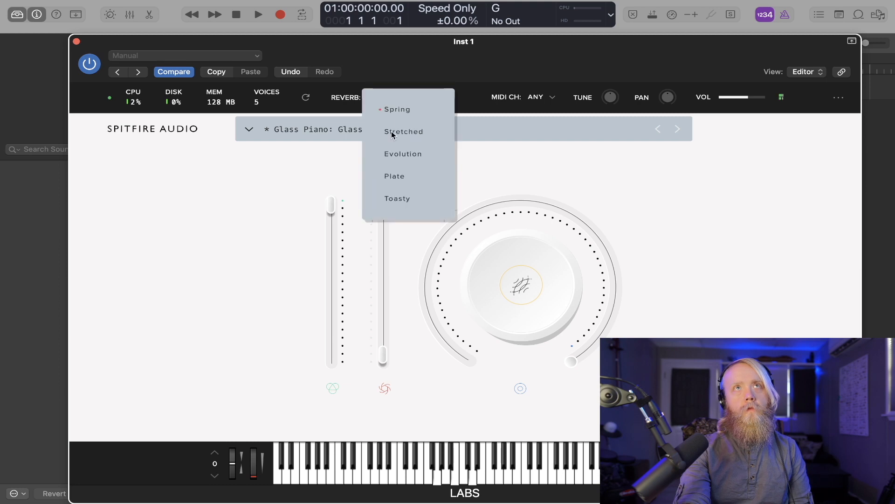
pyautogui.click(404, 131)
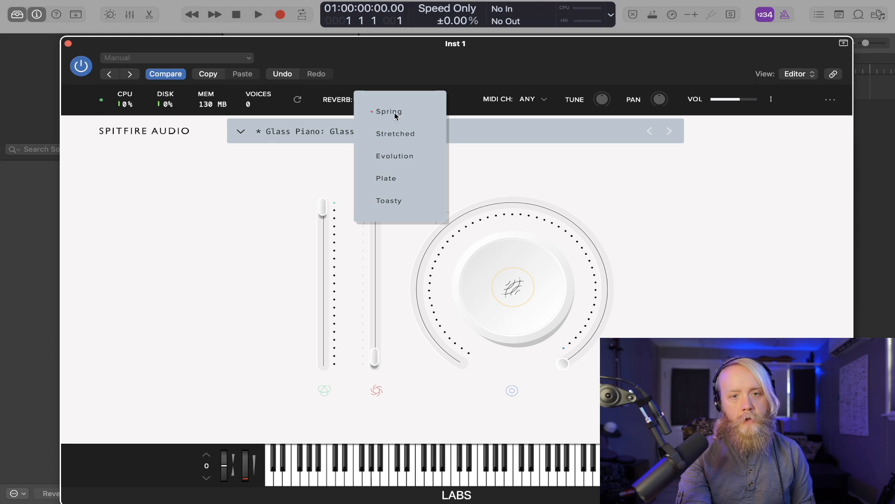
# Try the Stretched reverb on Glass Grand, then show the Glass Piano presets
pyautogui.click(394, 133)
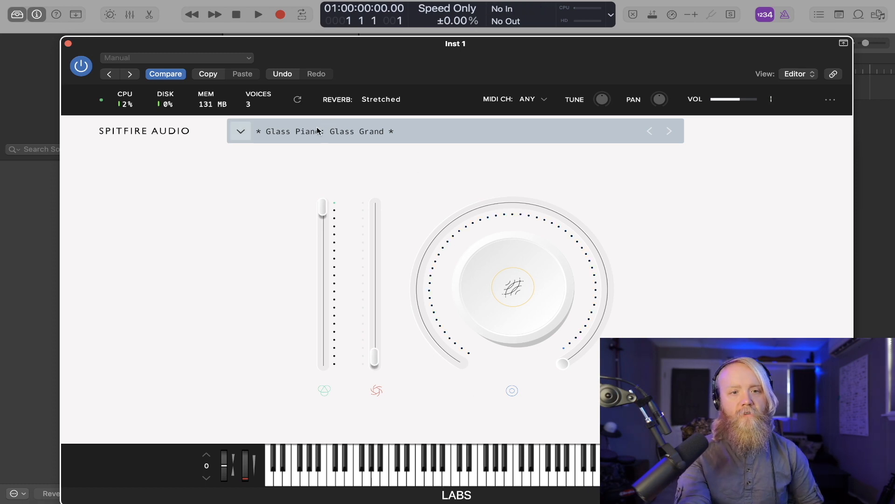
pyautogui.click(241, 131)
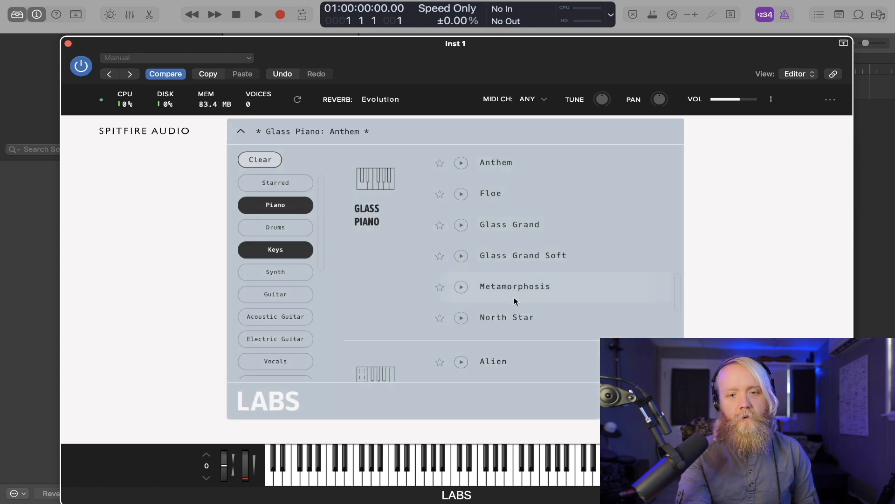
# Pick Metamorphosis from the Glass Piano preset list to replace Anthem
pyautogui.click(514, 286)
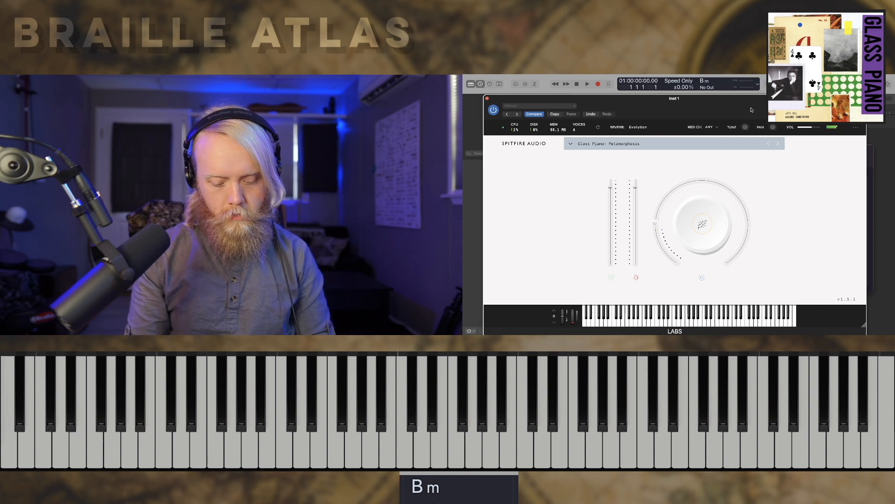
pyautogui.click(594, 400)
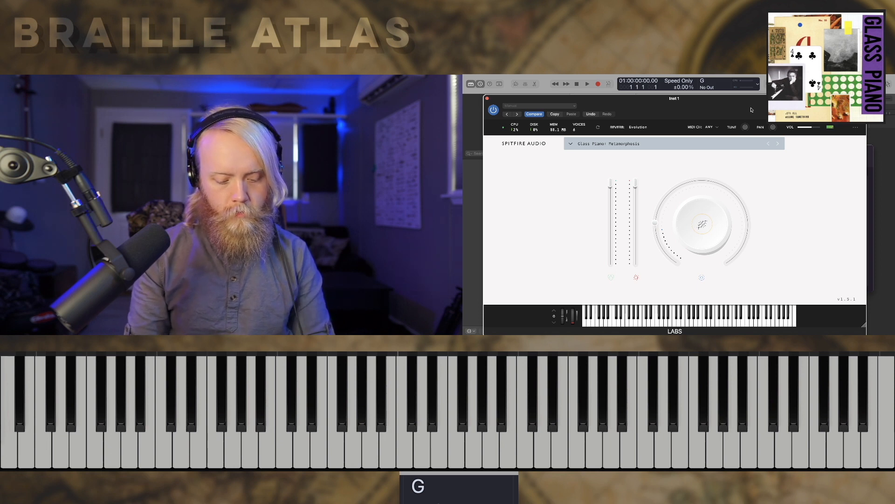
pyautogui.click(584, 391)
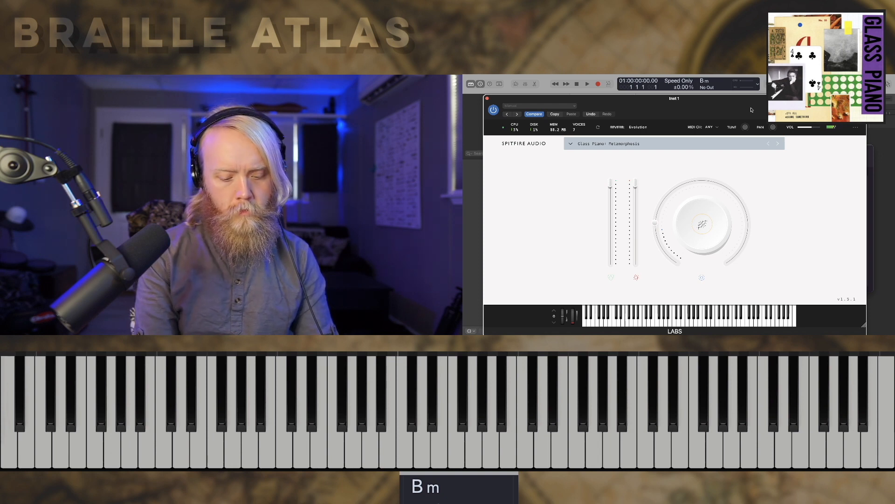
pyautogui.click(483, 389)
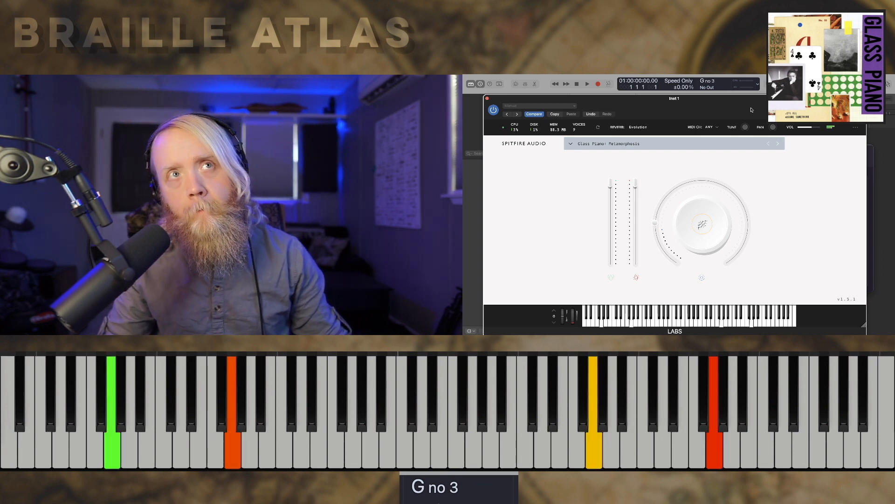
# Sweep Metamorphosis's Dynamics fader through its range while playing, finishing at the bottom
pyautogui.moveTo(635, 194); pyautogui.dragTo(635, 236)
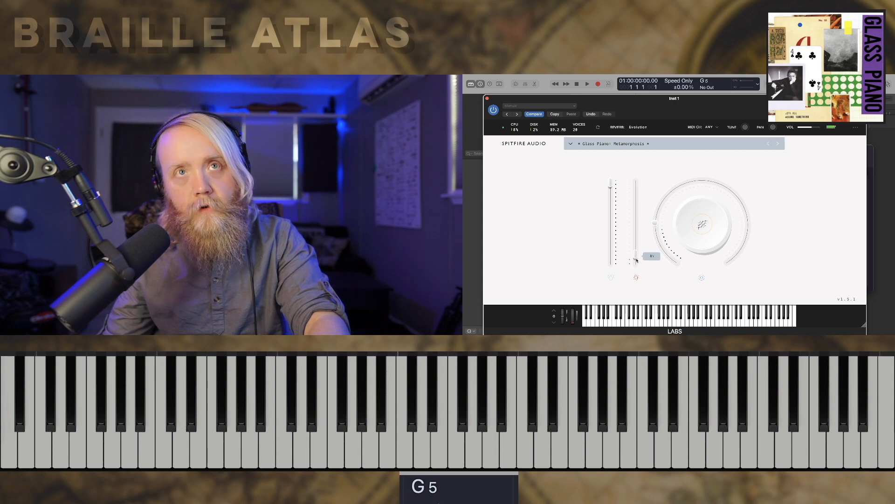
pyautogui.moveTo(636, 260); pyautogui.dragTo(635, 250)
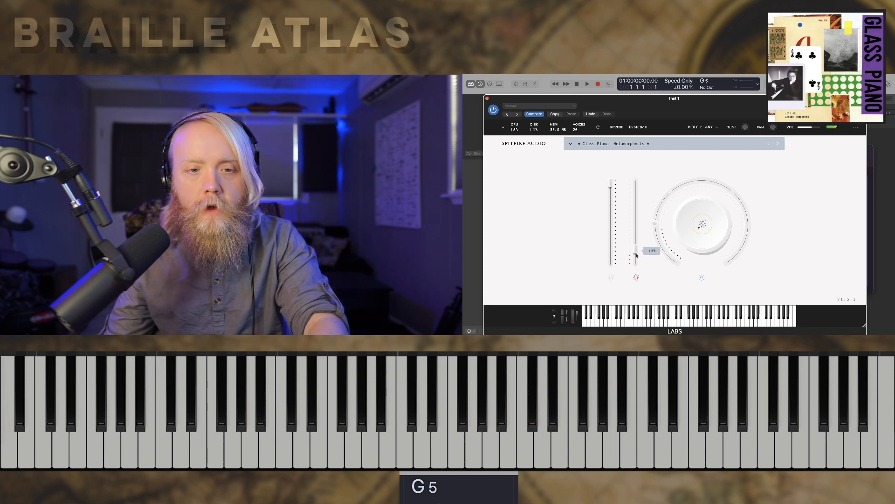
pyautogui.moveTo(635, 250); pyautogui.dragTo(636, 256)
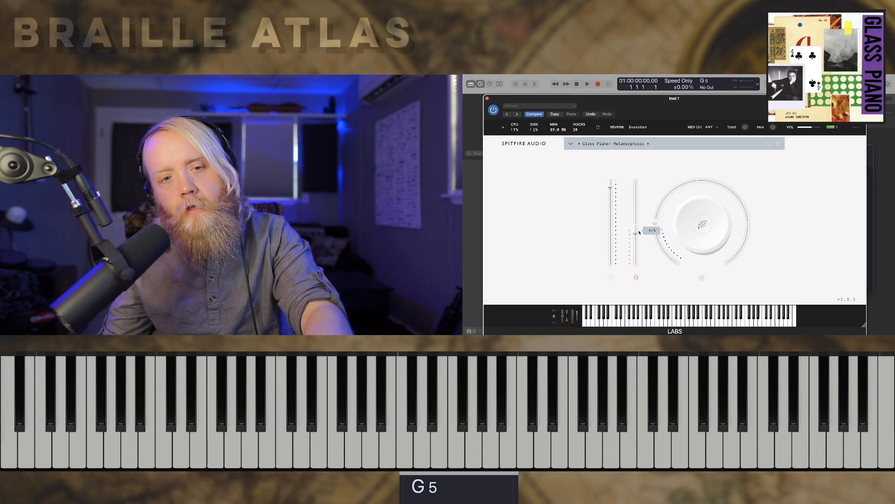
pyautogui.moveTo(637, 232); pyautogui.dragTo(637, 216)
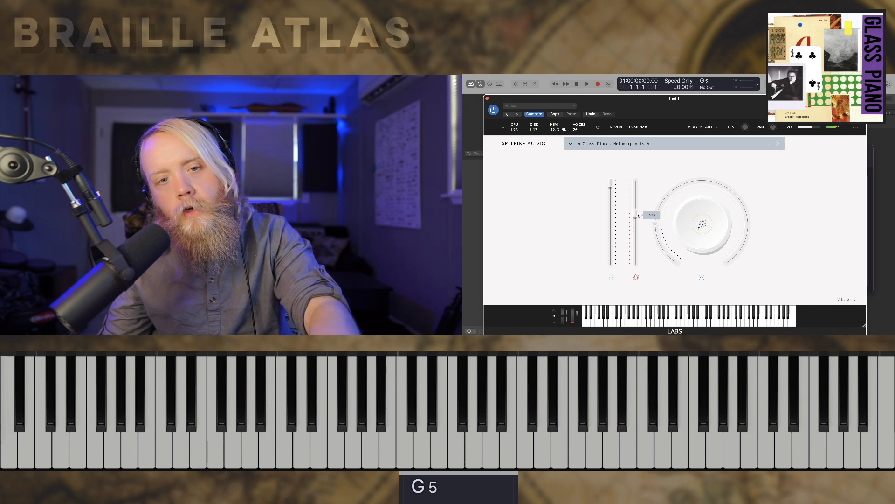
pyautogui.moveTo(636, 229); pyautogui.dragTo(636, 205)
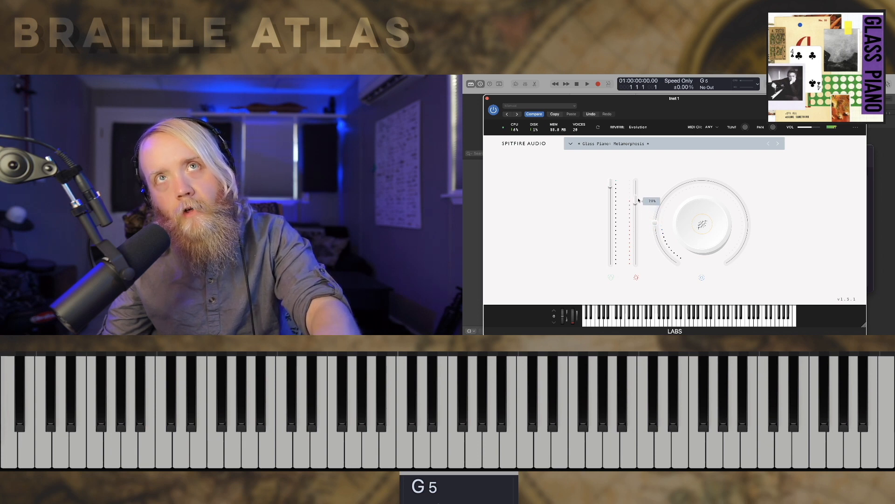
pyautogui.moveTo(636, 201); pyautogui.dragTo(636, 188)
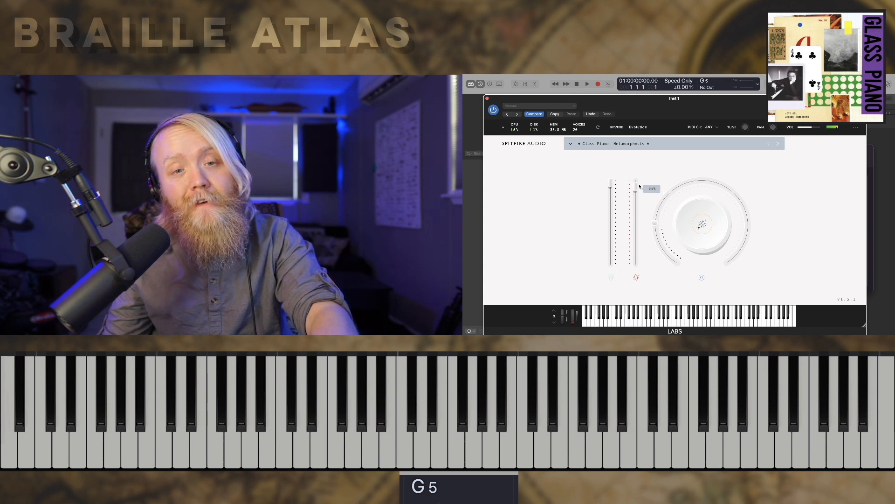
pyautogui.moveTo(636, 189); pyautogui.dragTo(636, 207)
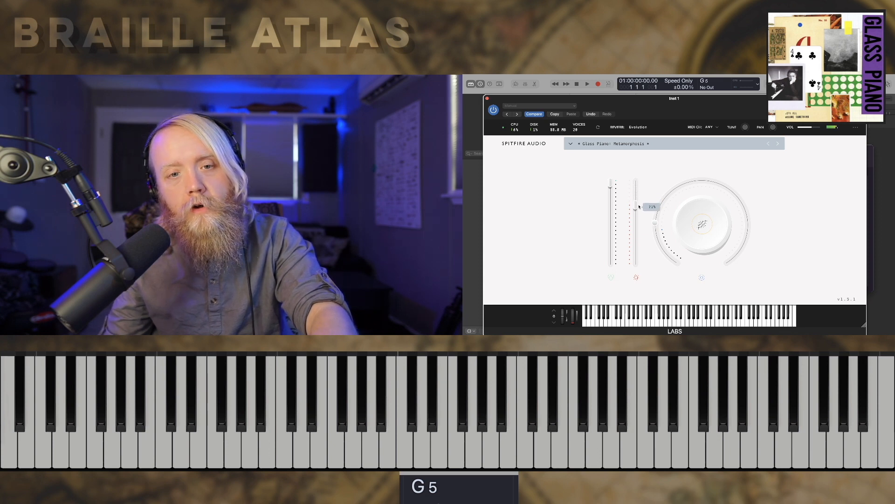
pyautogui.moveTo(635, 206); pyautogui.dragTo(635, 243)
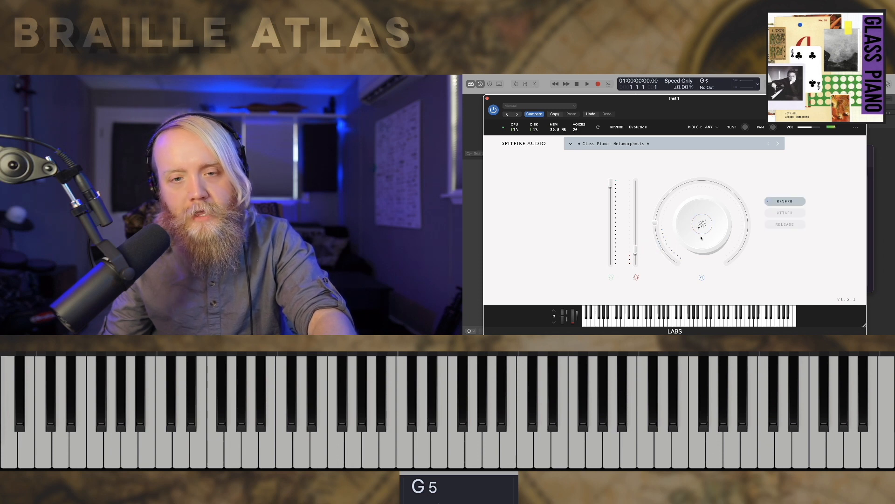
# Assign Attack to the main dial, lengthen the attack, and raise Dynamics to about half
pyautogui.click(784, 212)
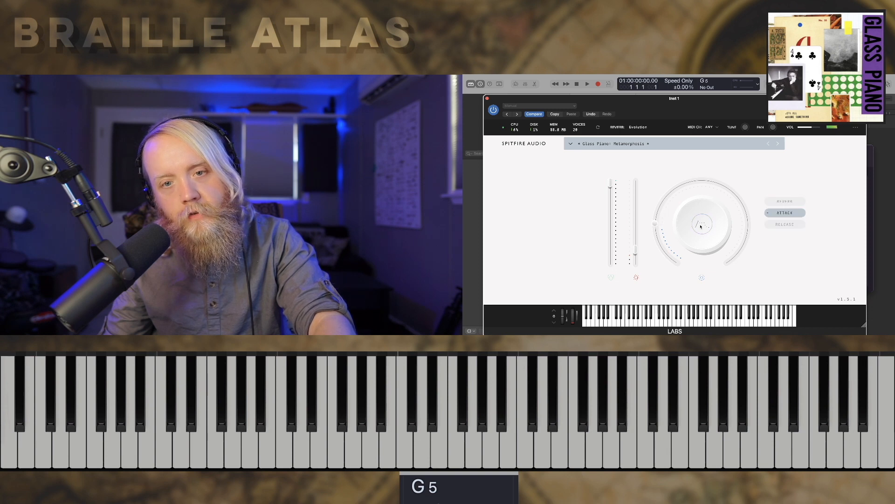
pyautogui.moveTo(702, 223); pyautogui.dragTo(705, 183)
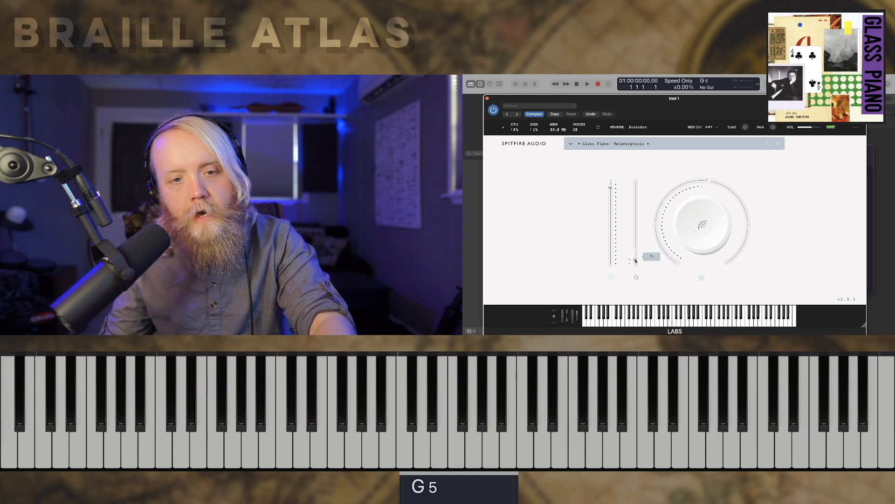
pyautogui.moveTo(636, 257); pyautogui.dragTo(635, 215)
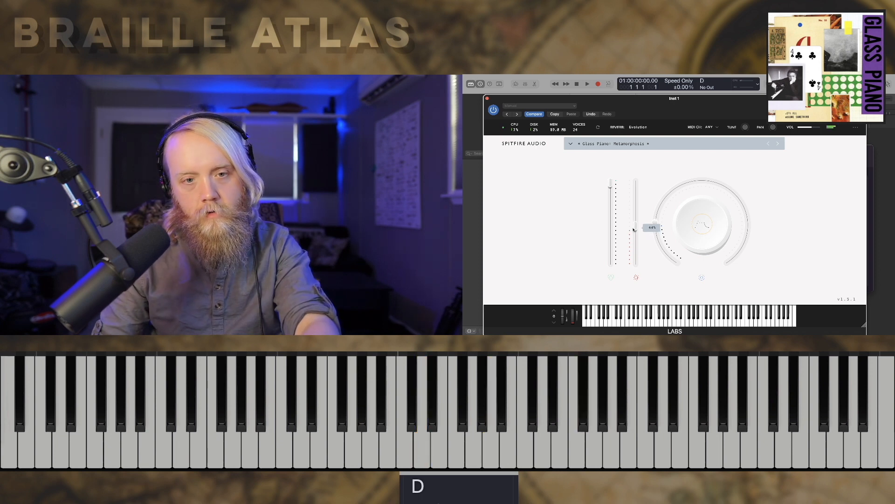
# Push Metamorphosis Dynamics near maximum, then step it down to minimum between notes
pyautogui.moveTo(635, 228); pyautogui.dragTo(636, 191)
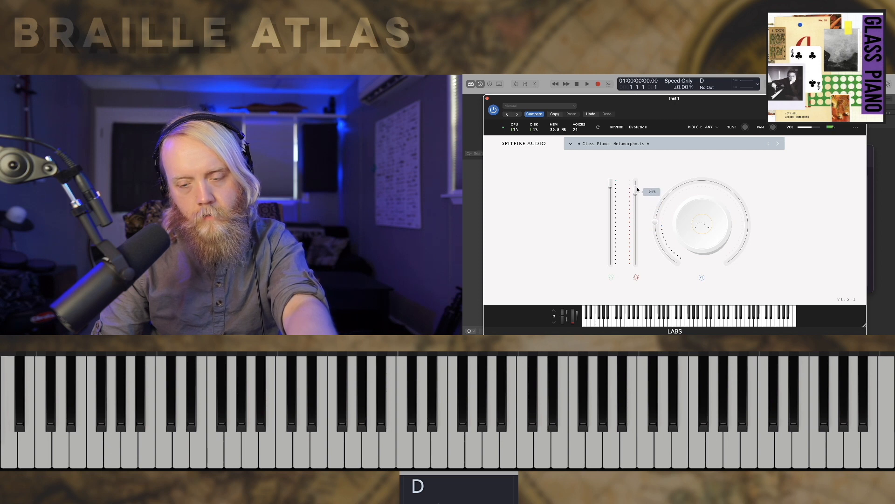
pyautogui.moveTo(636, 192); pyautogui.dragTo(635, 220)
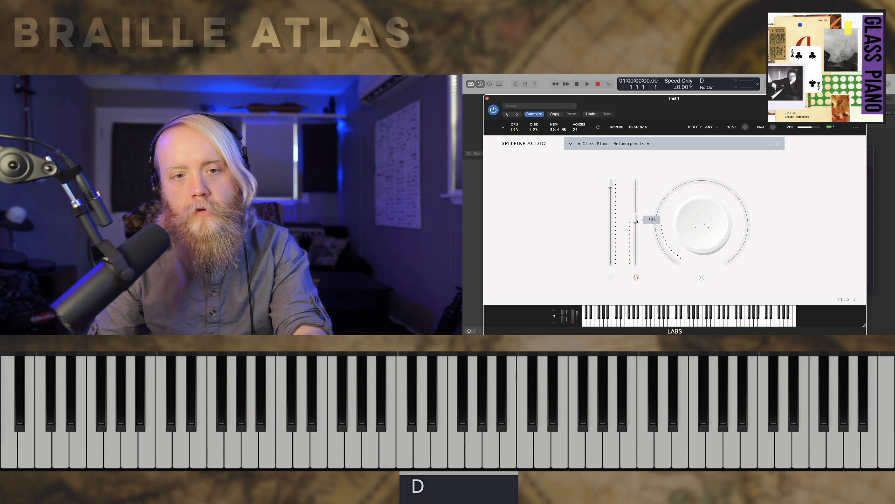
pyautogui.moveTo(636, 221); pyautogui.dragTo(636, 242)
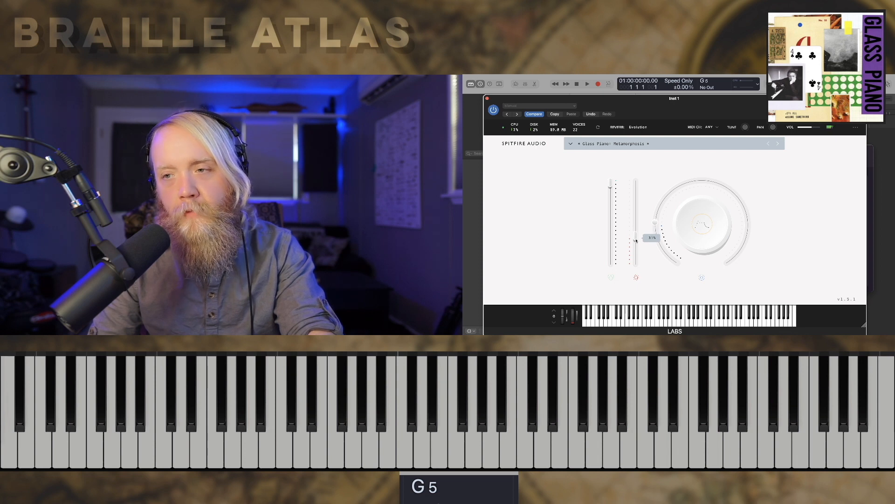
pyautogui.moveTo(635, 240); pyautogui.dragTo(636, 241)
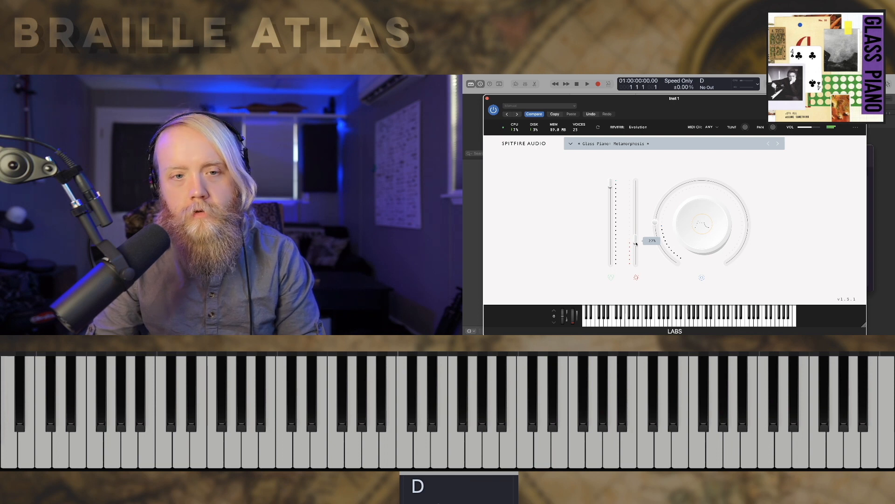
pyautogui.moveTo(636, 243); pyautogui.dragTo(635, 265)
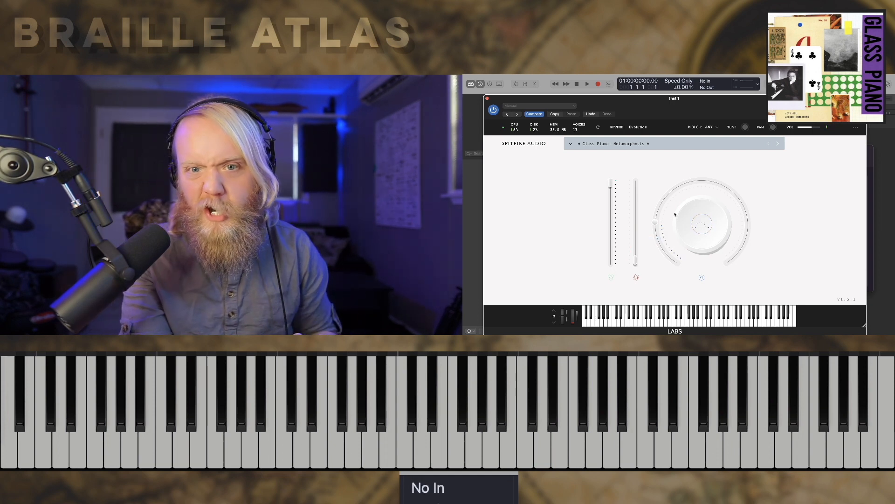
# Load the North Star preset from the LABS preset dropdown, replacing Metamorphosis
pyautogui.click(570, 144)
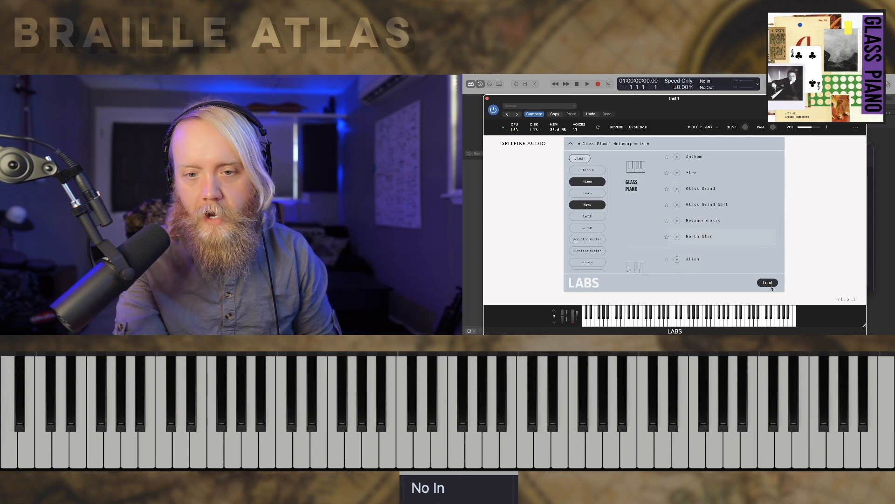
pyautogui.click(766, 282)
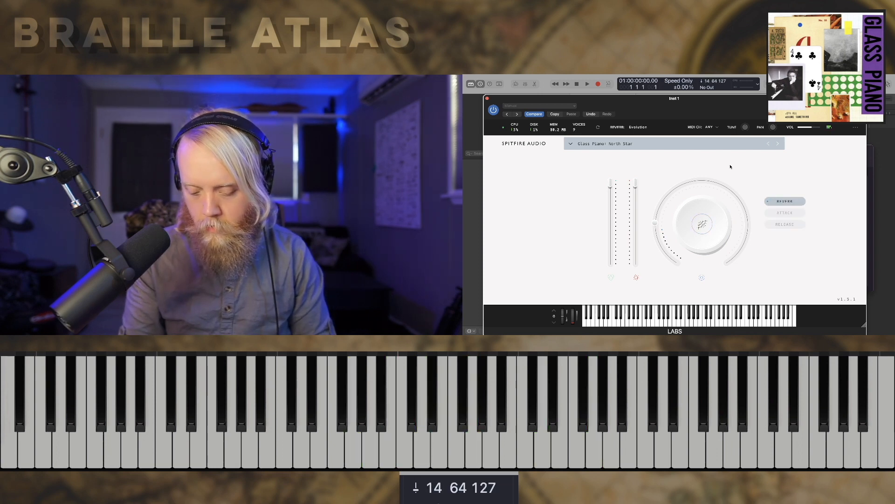
# Play North Star and lower its Dynamics fader slightly to 69%
pyautogui.click(387, 400)
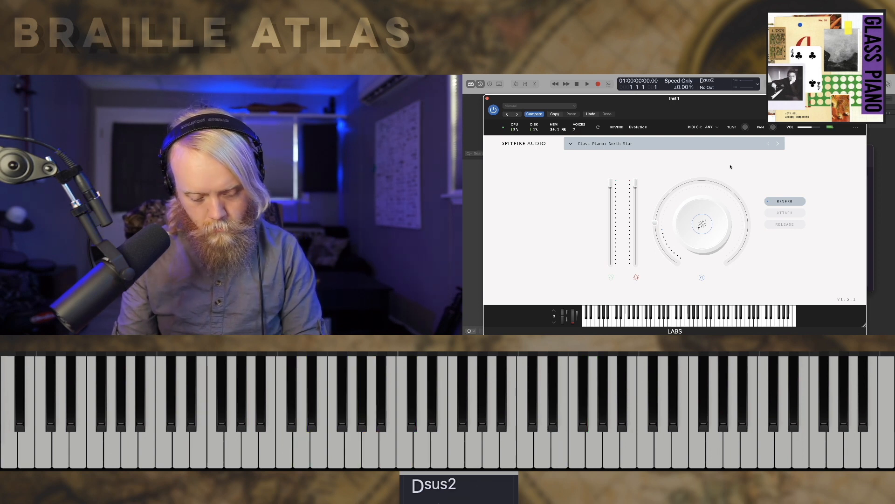
pyautogui.click(662, 405)
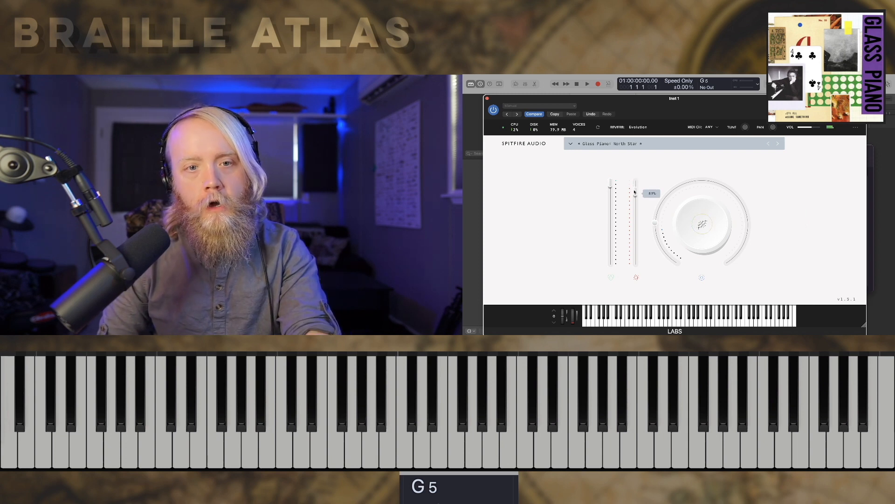
# Step North Star's Dynamics down to about a quarter, then raise it back to full
pyautogui.moveTo(636, 193); pyautogui.dragTo(636, 206)
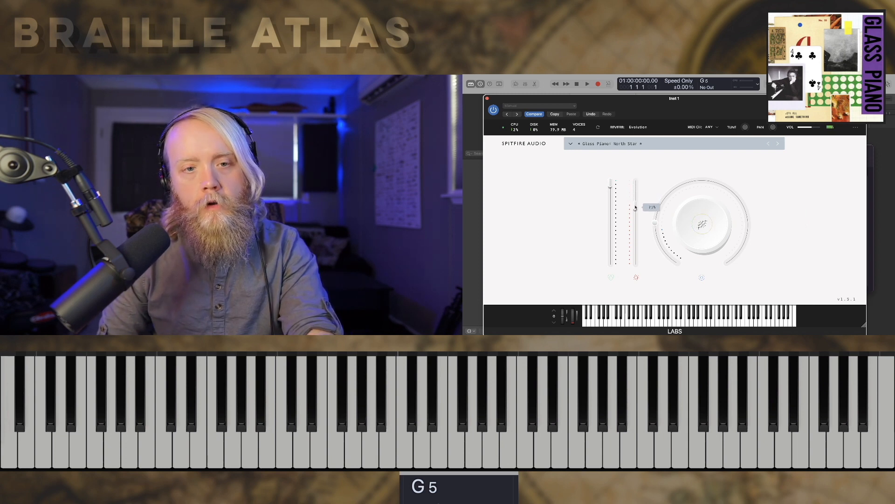
pyautogui.moveTo(636, 207); pyautogui.dragTo(636, 215)
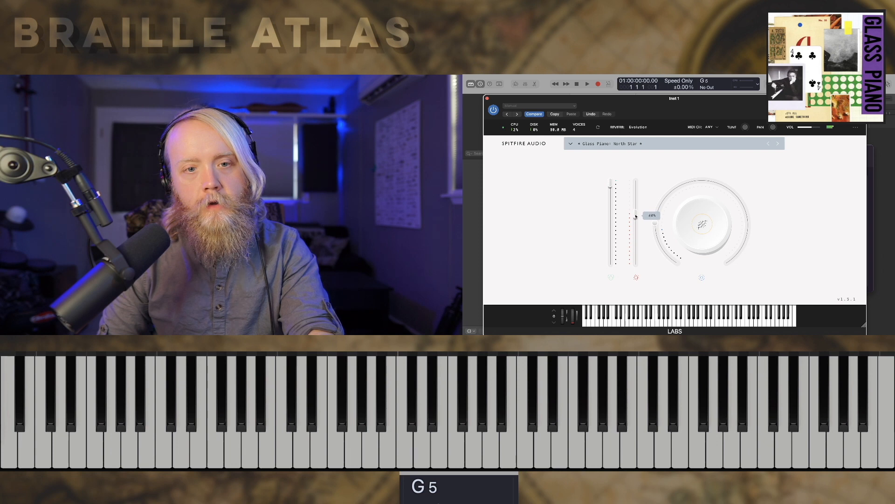
pyautogui.moveTo(636, 216); pyautogui.dragTo(636, 227)
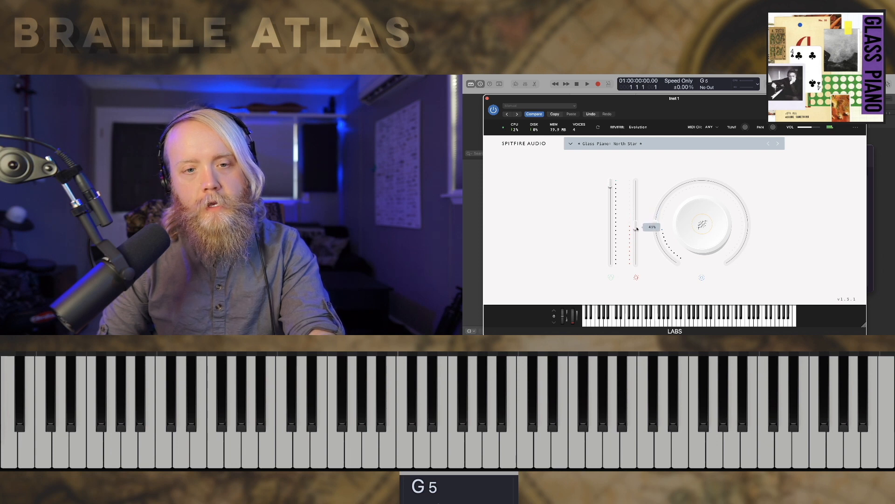
pyautogui.moveTo(637, 228); pyautogui.dragTo(637, 234)
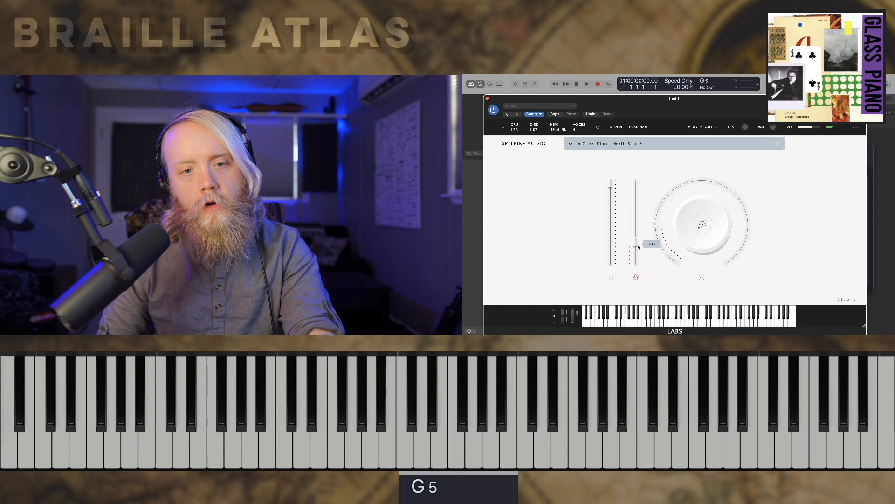
pyautogui.moveTo(636, 244); pyautogui.dragTo(636, 257)
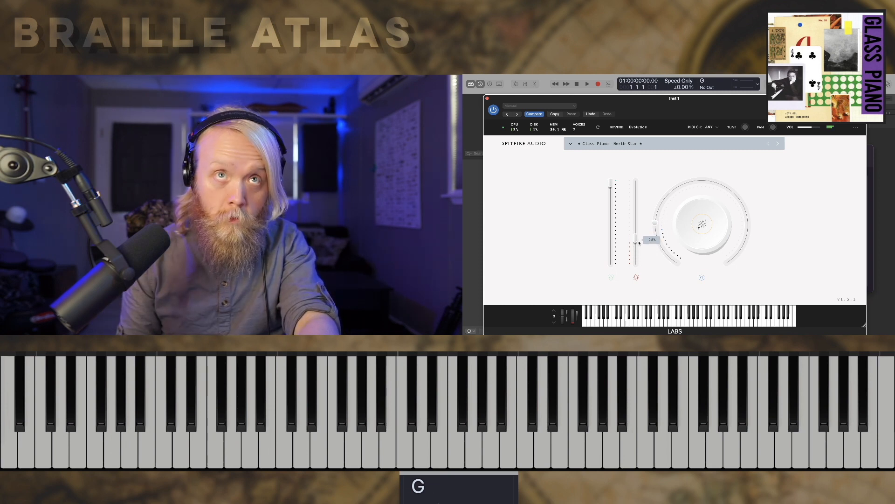
pyautogui.moveTo(636, 240); pyautogui.dragTo(636, 213)
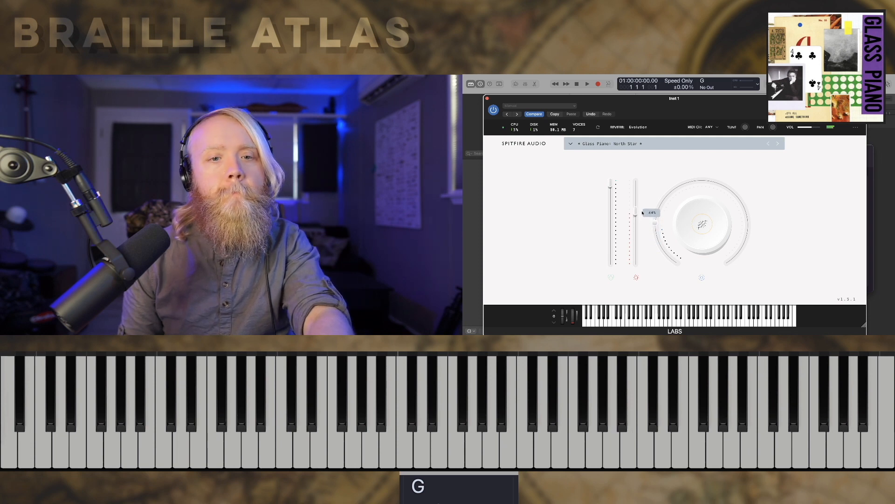
pyautogui.moveTo(636, 213); pyautogui.dragTo(636, 196)
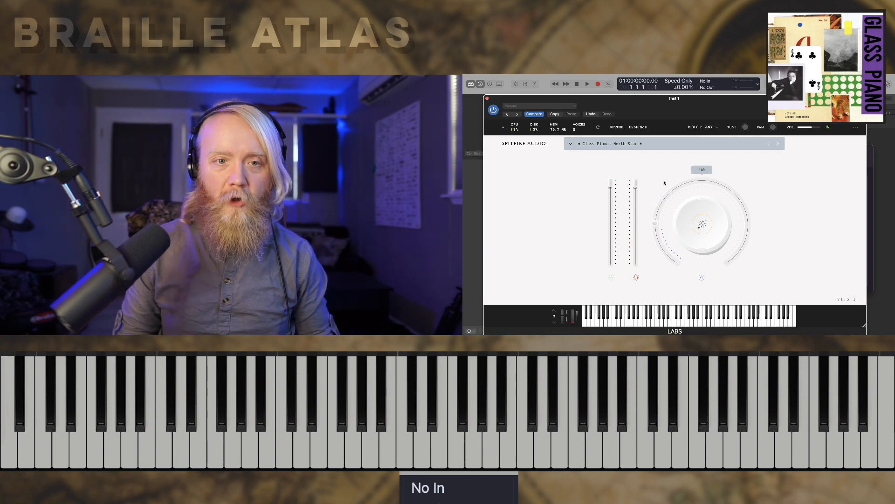
# Load Glass Grand from the LABS preset dropdown, replacing the modified North Star
pyautogui.click(570, 144)
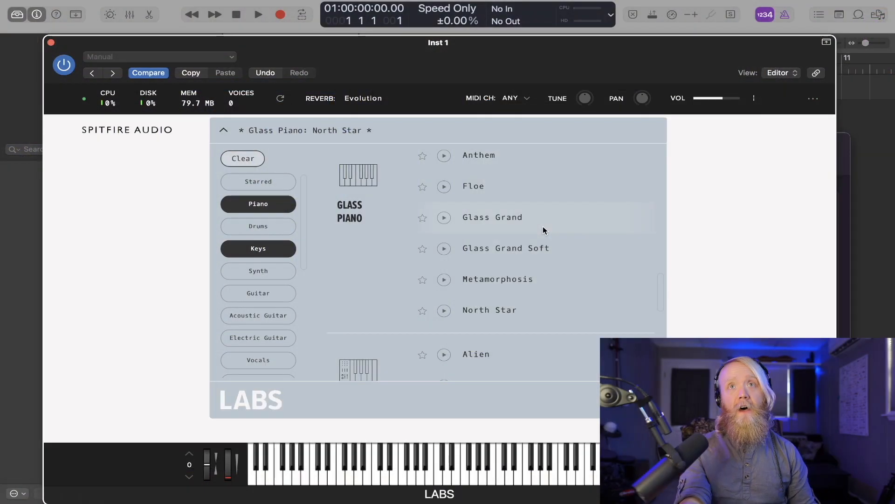
pyautogui.moveTo(507, 218)
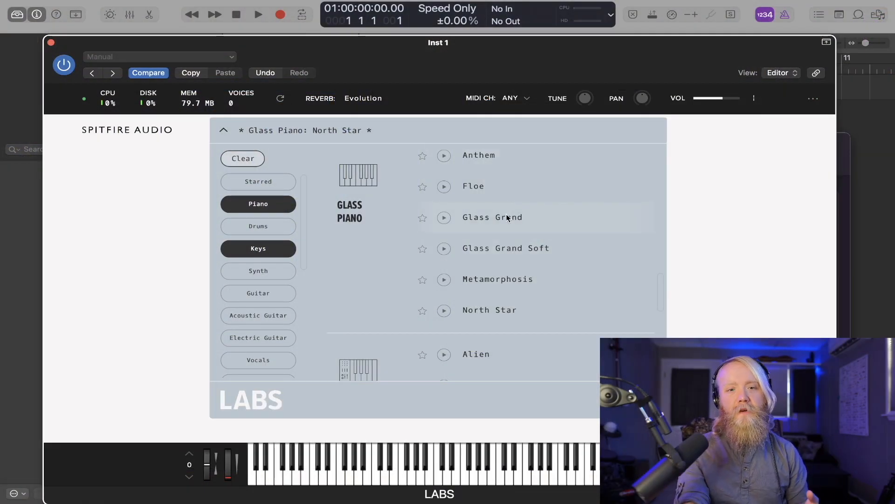
pyautogui.click(493, 217)
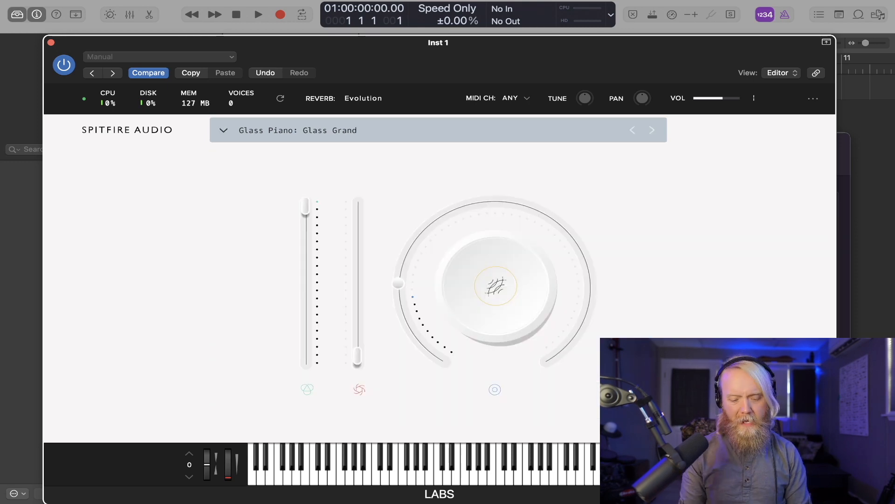